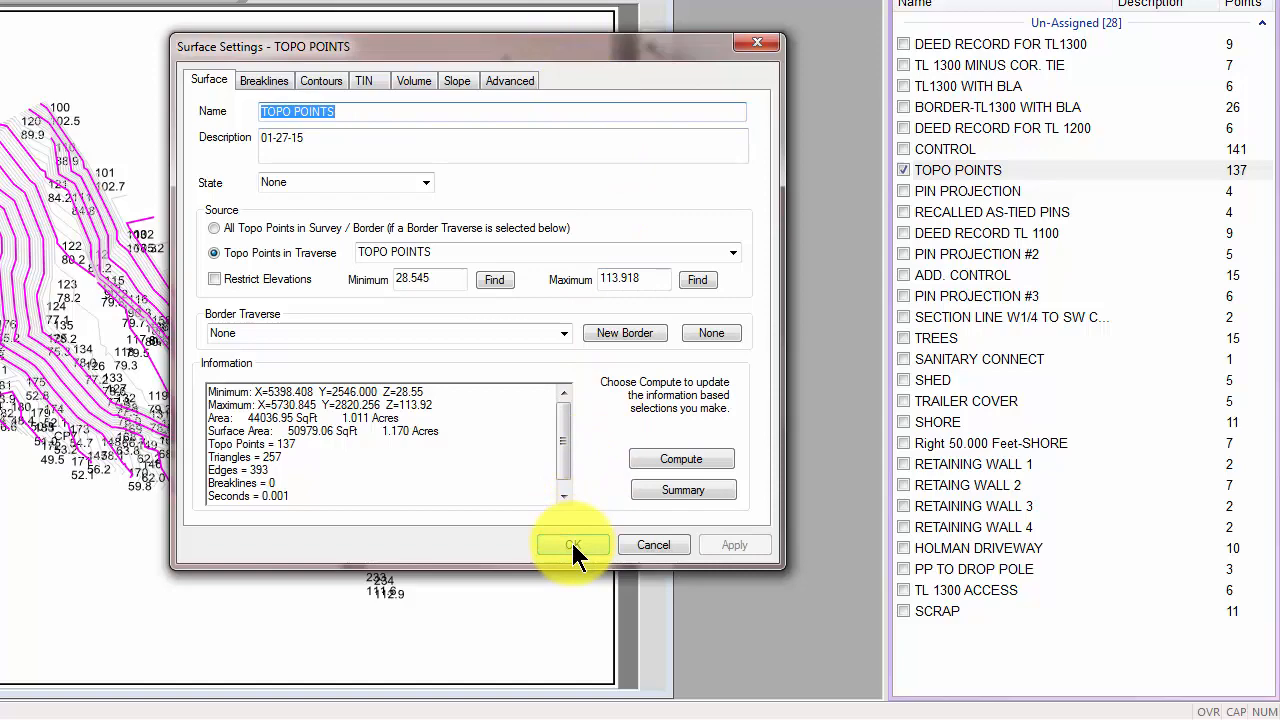
- Accept the TOPO POINTS surface settings with OK to return to the contour map
left_click(572, 544)
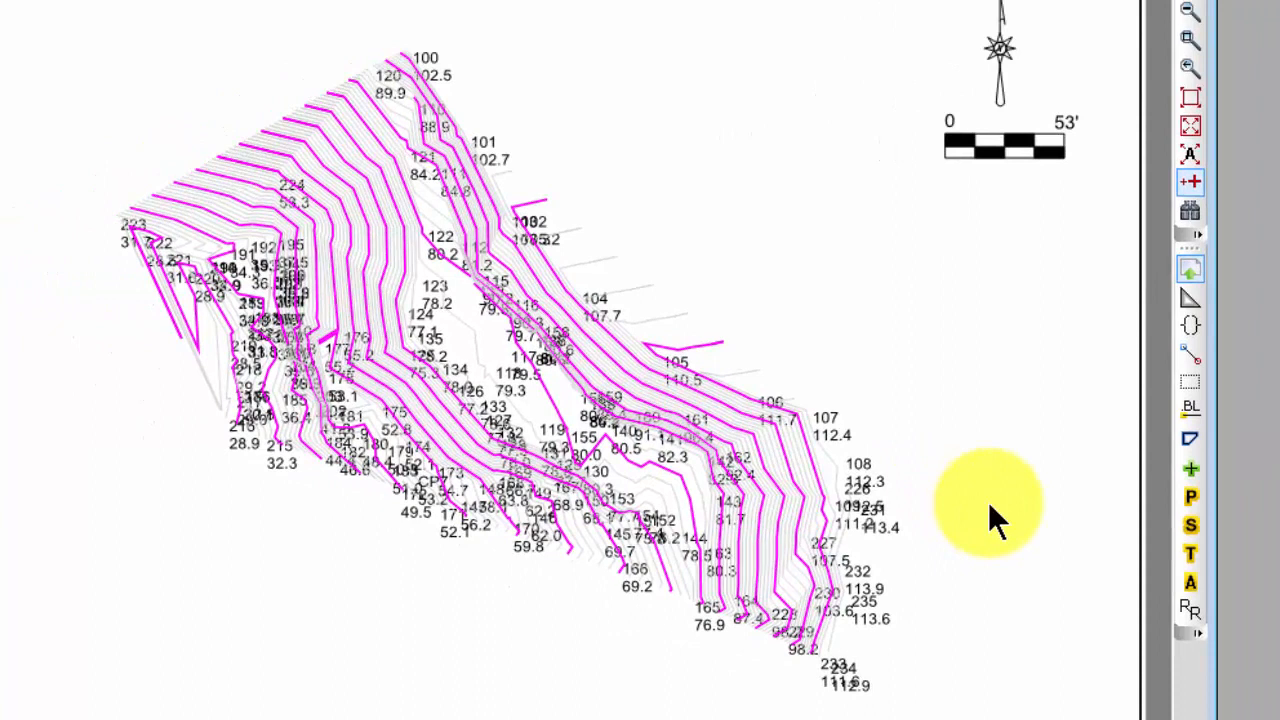
mouse_move(675, 131)
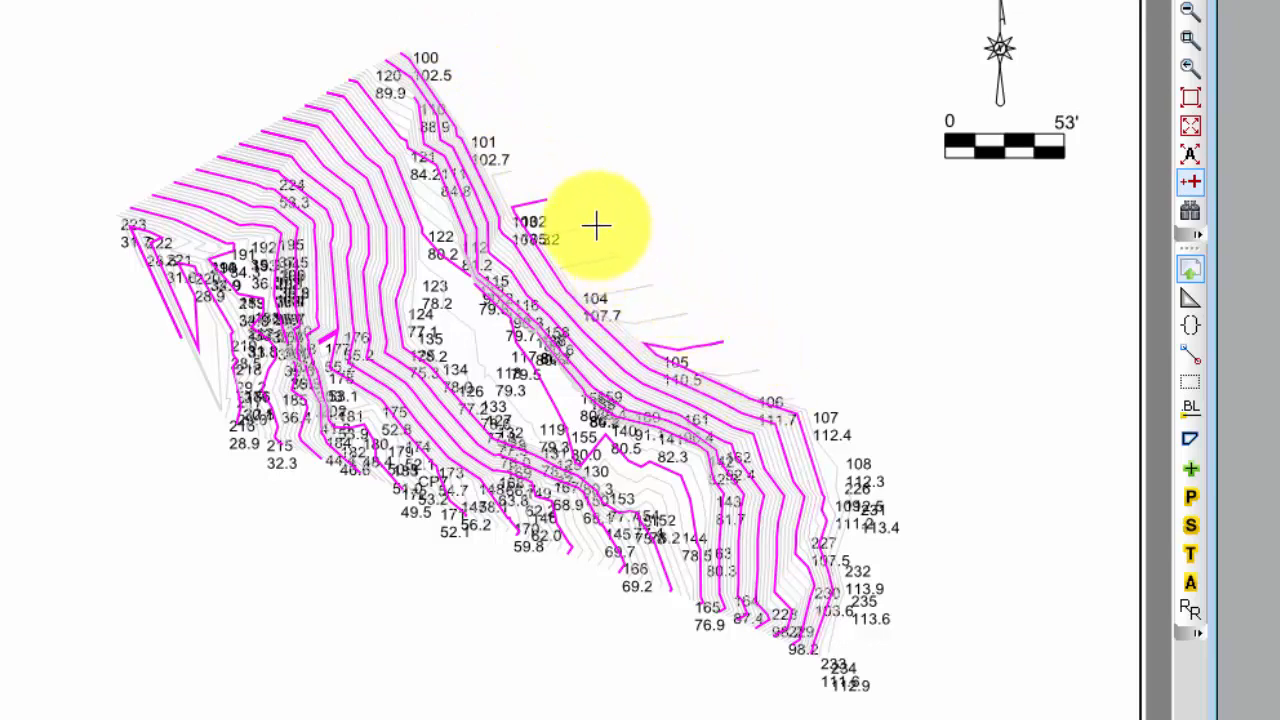
mouse_move(685, 296)
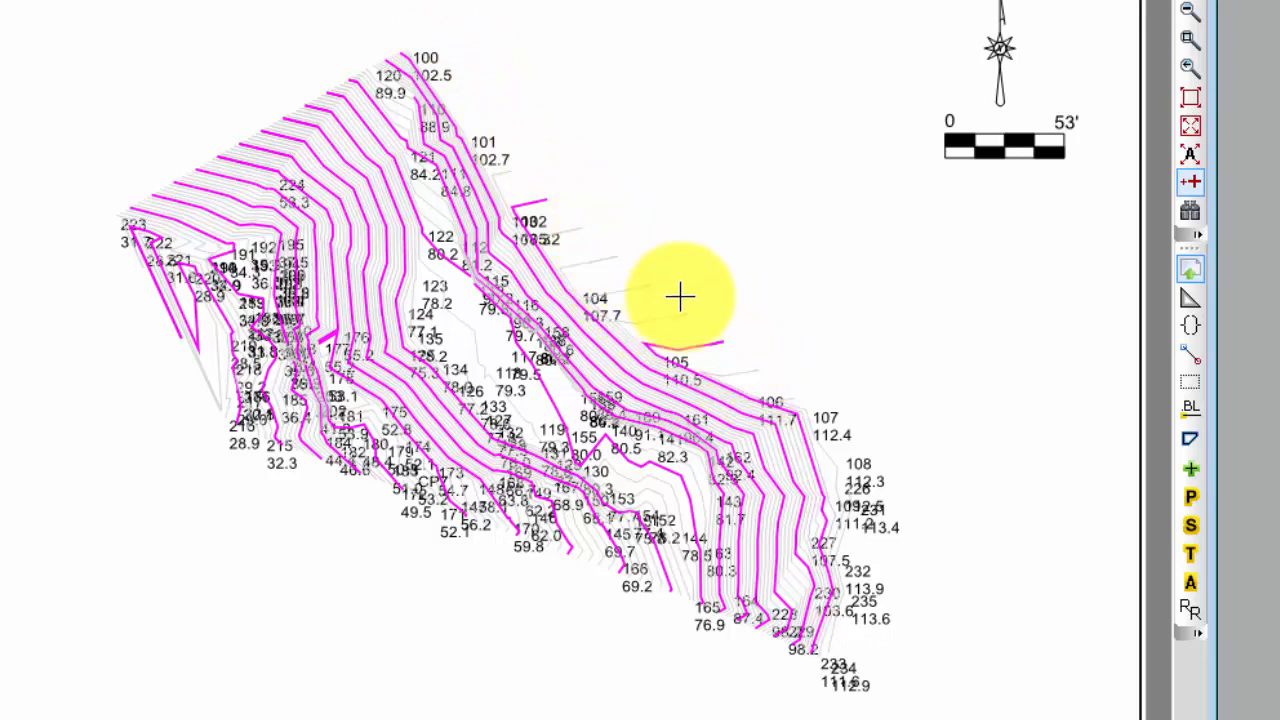
mouse_move(560, 262)
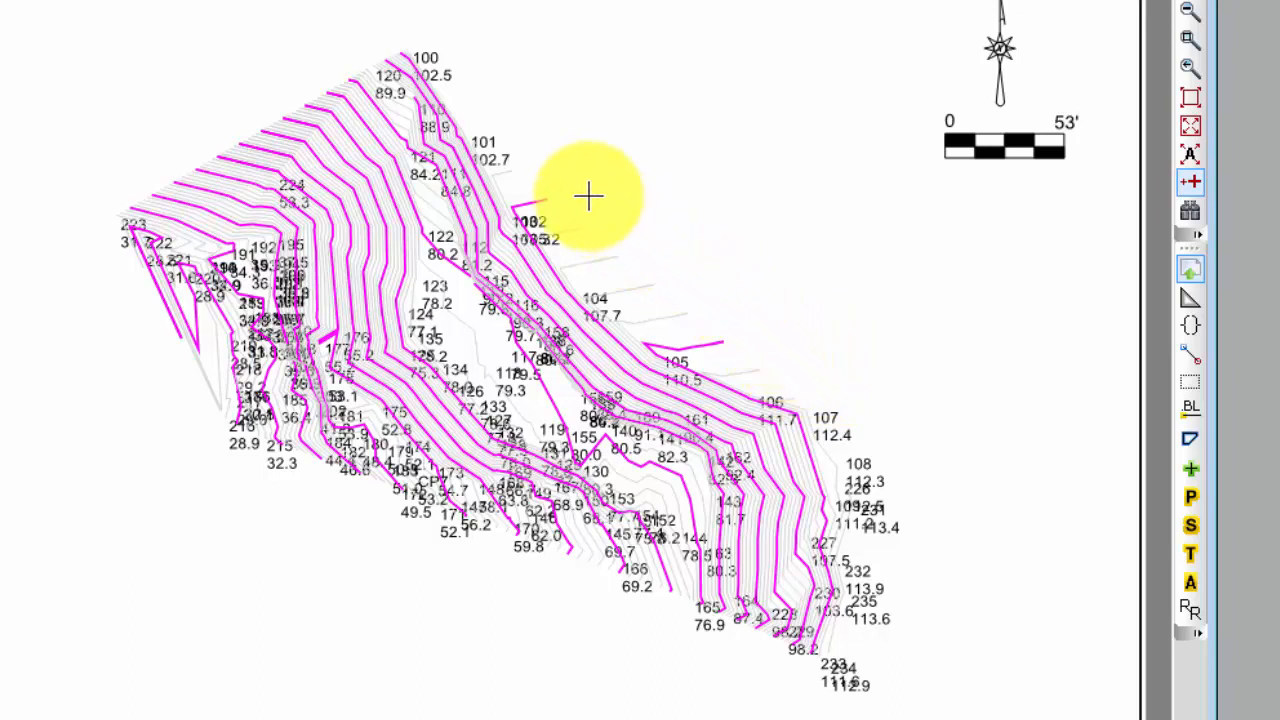
mouse_move(550, 172)
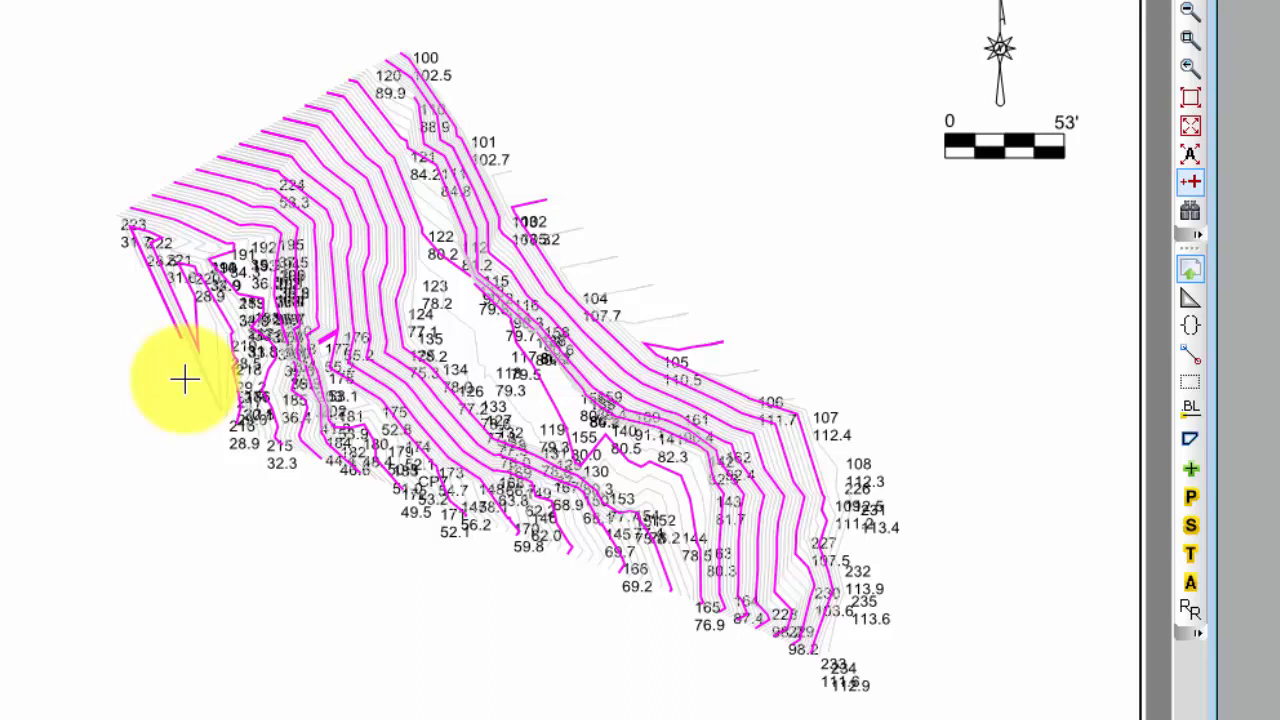
mouse_move(560, 292)
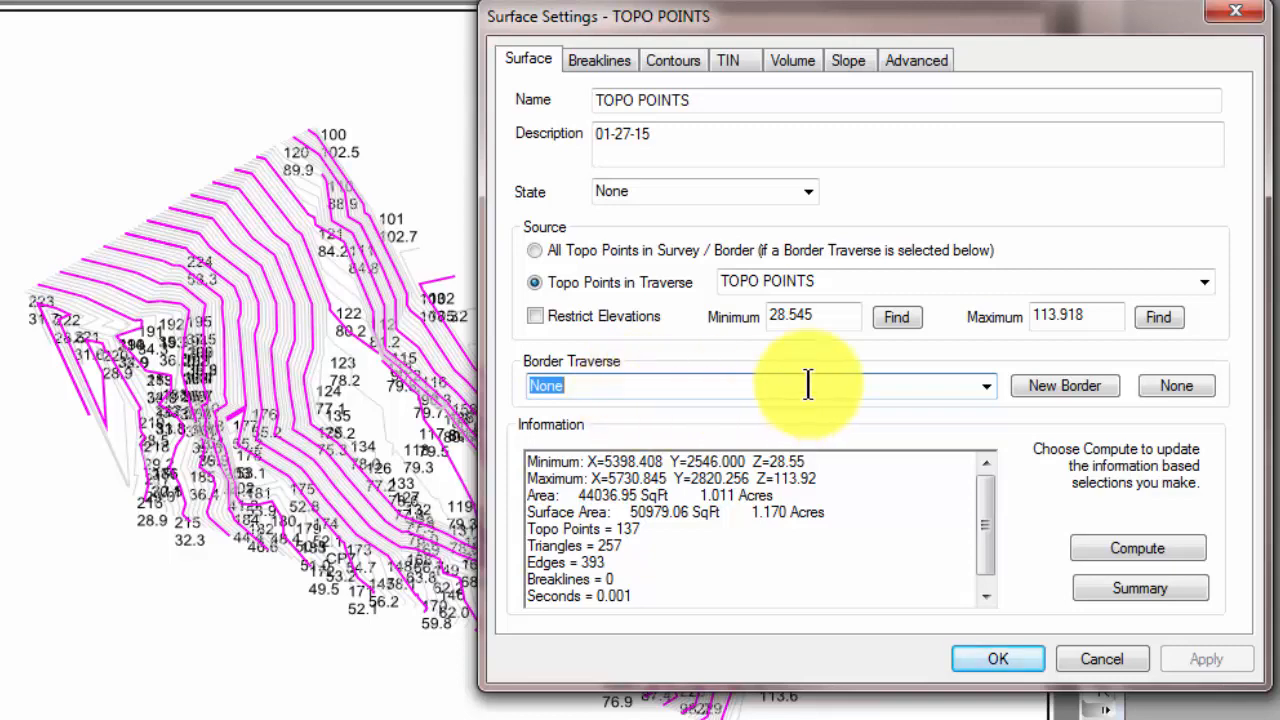
- Create a new border traverse with the default name 'Border - TOPO POINTS' and close Surface Settings
left_click(1064, 385)
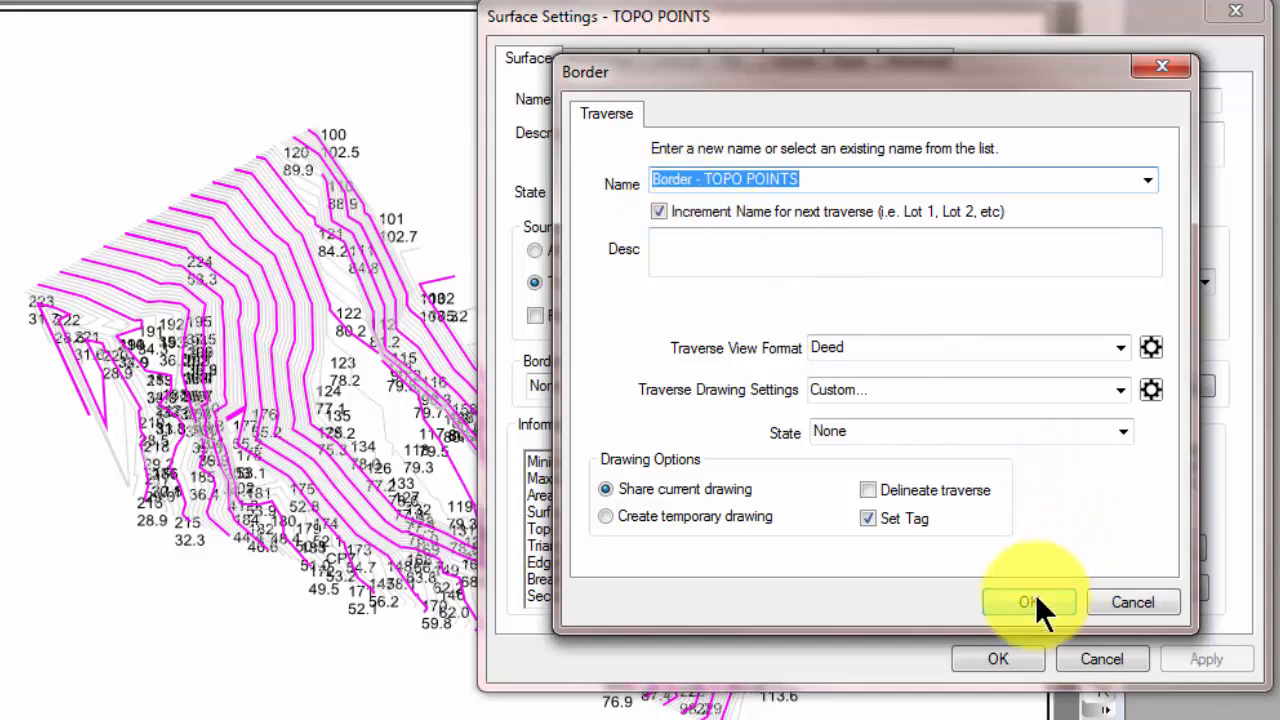
left_click(1029, 601)
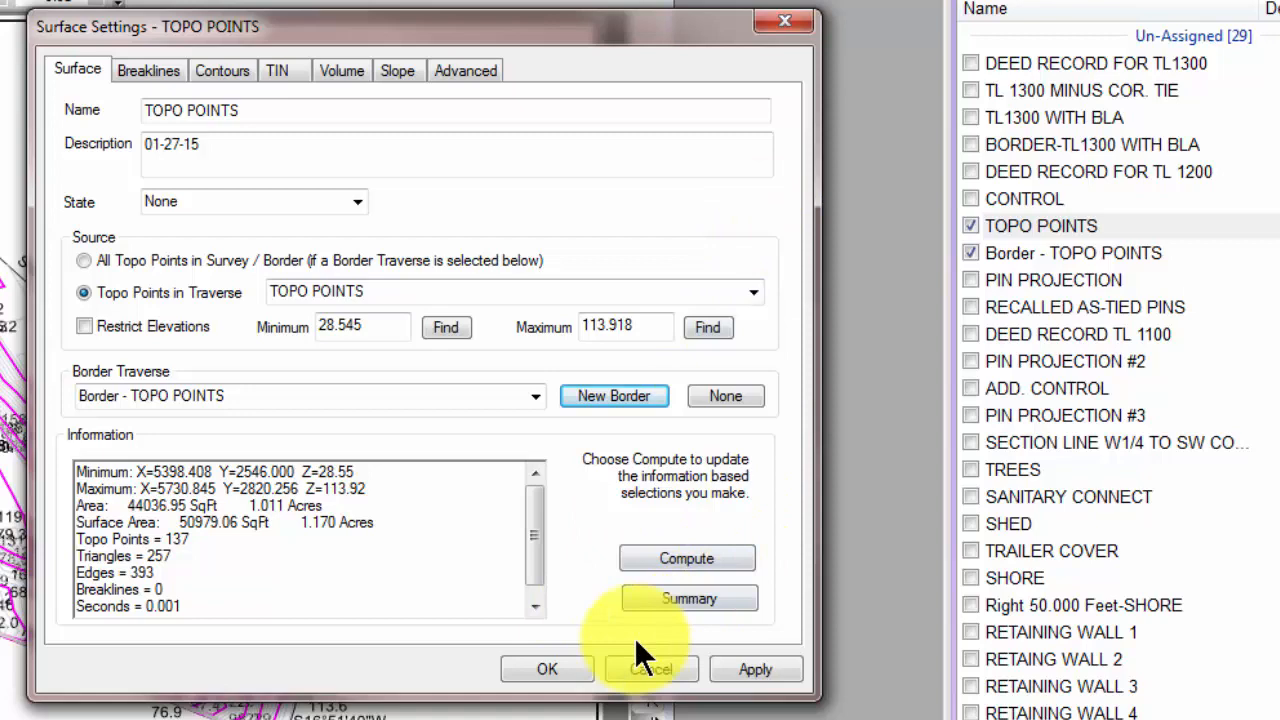
left_click(650, 669)
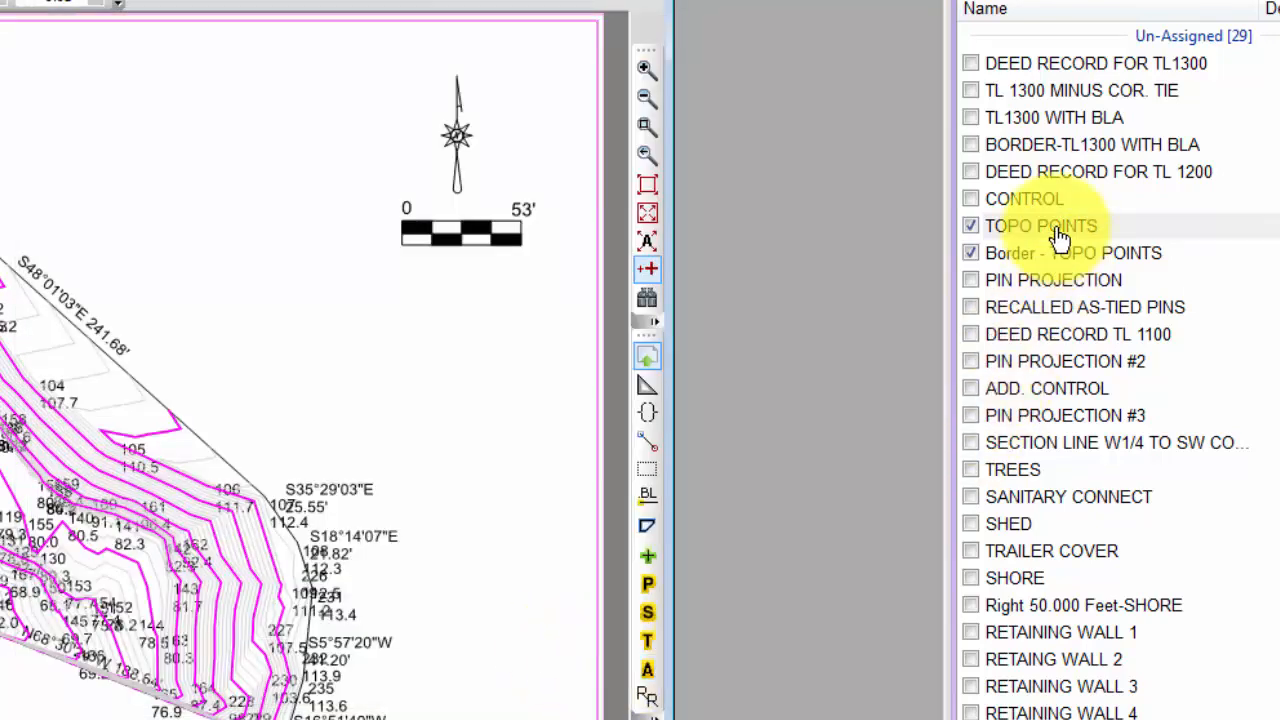
- Select the border traverse to view contours clipped to 'Border - TOPO POINTS' with bearings and distances
left_click(1072, 253)
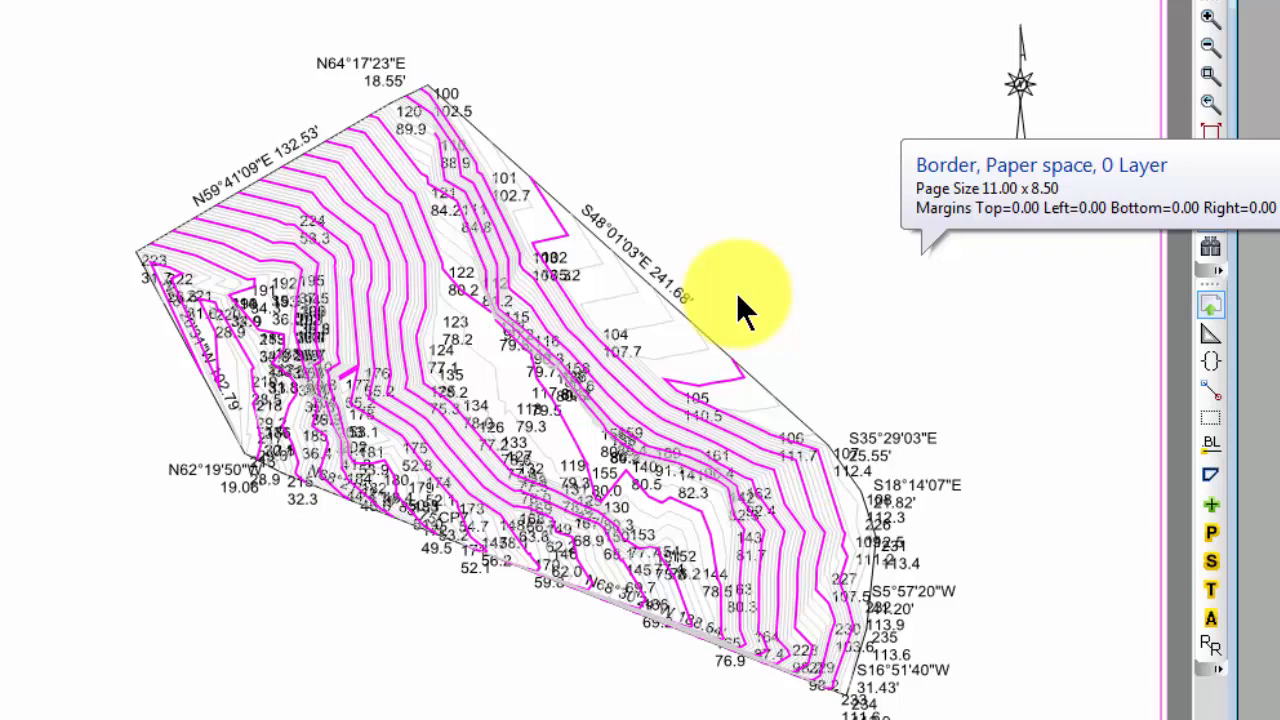
mouse_move(740, 215)
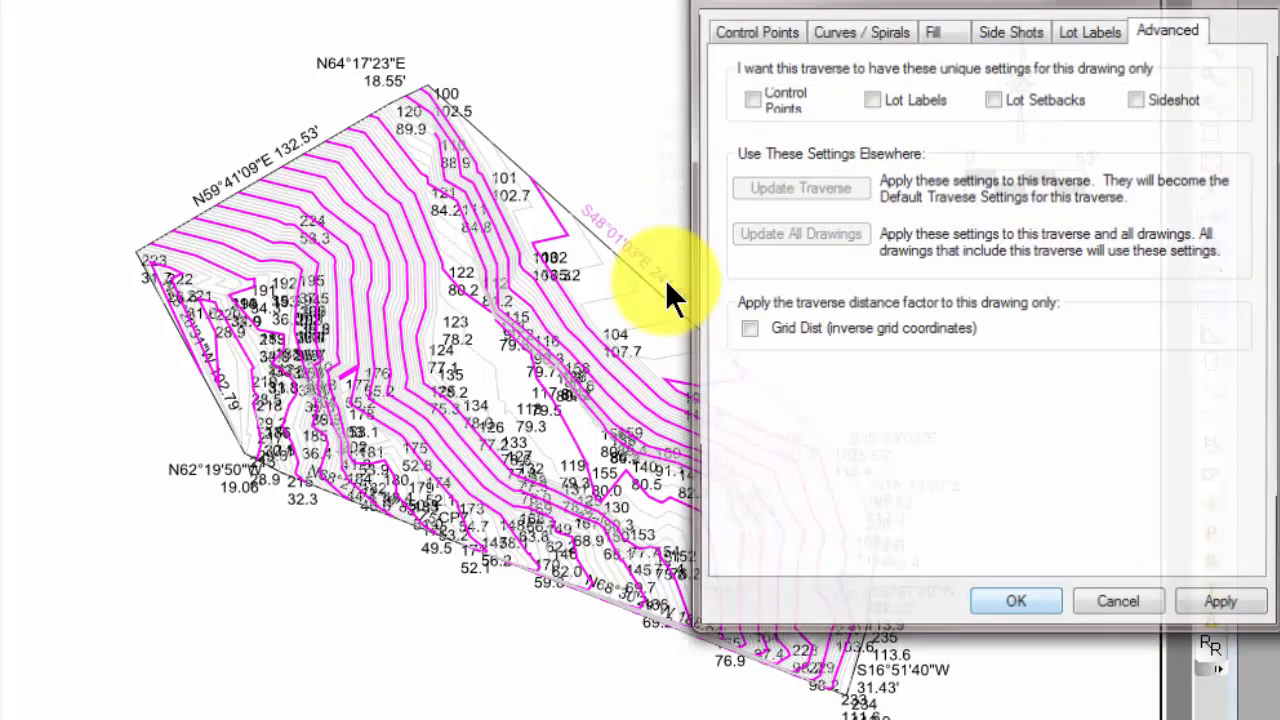
- Set the Border - TOPO POINTS traverse color to Red in its settings
left_click(756, 31)
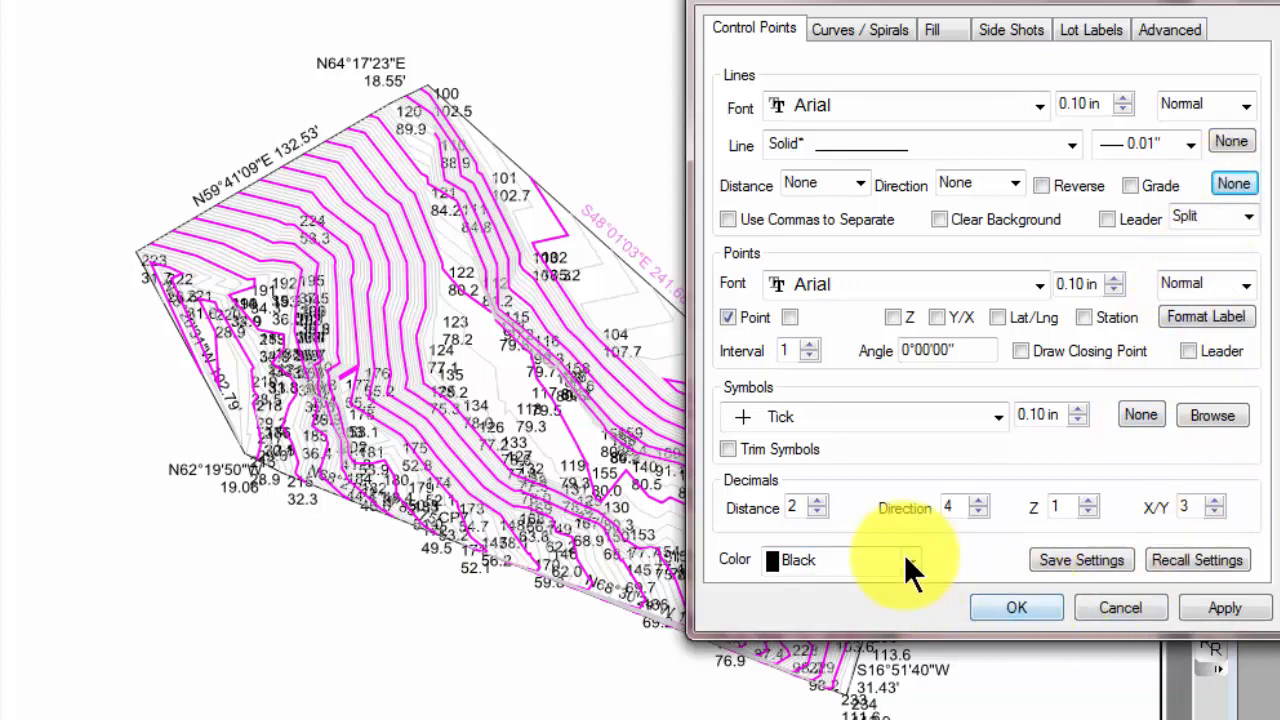
left_click(909, 560)
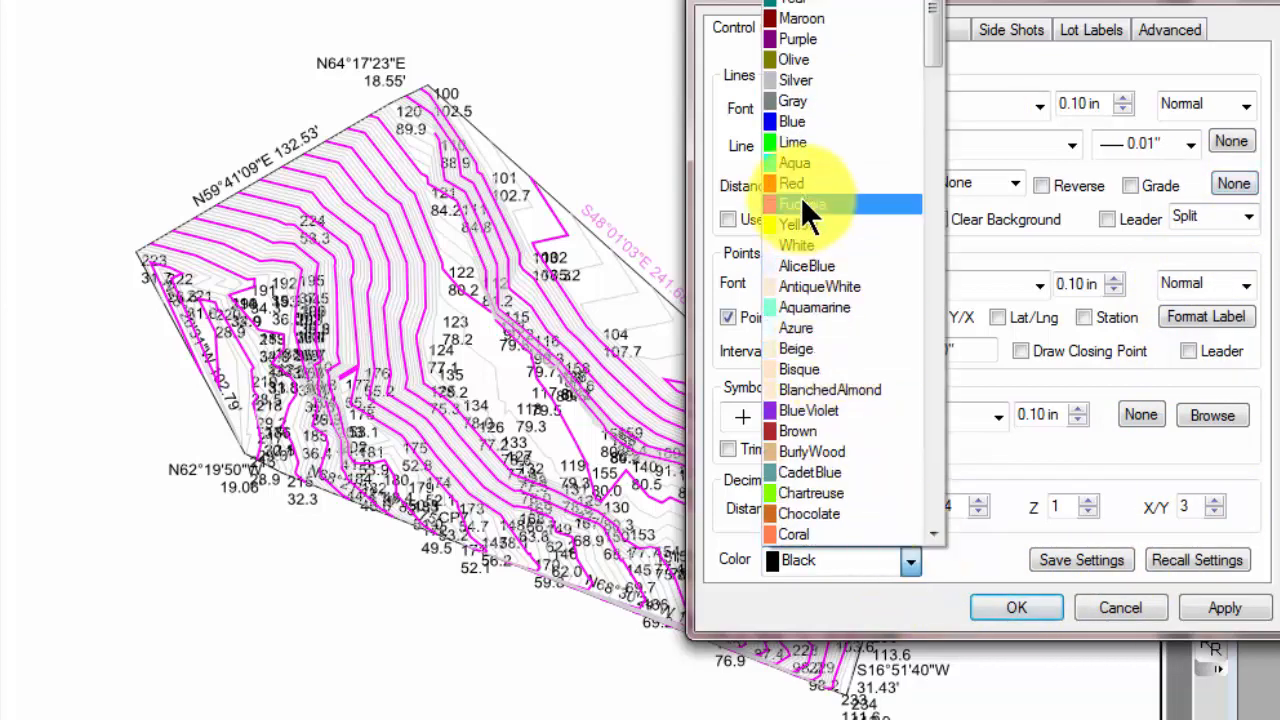
left_click(792, 183)
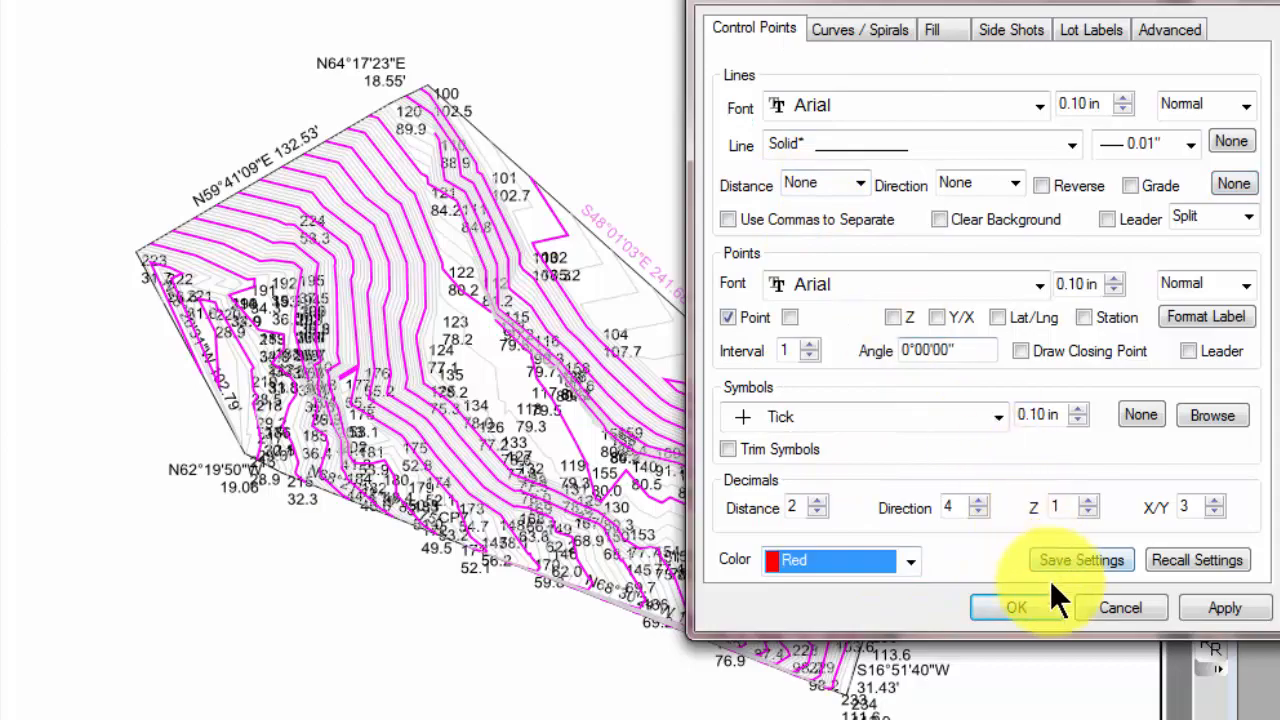
left_click(1016, 607)
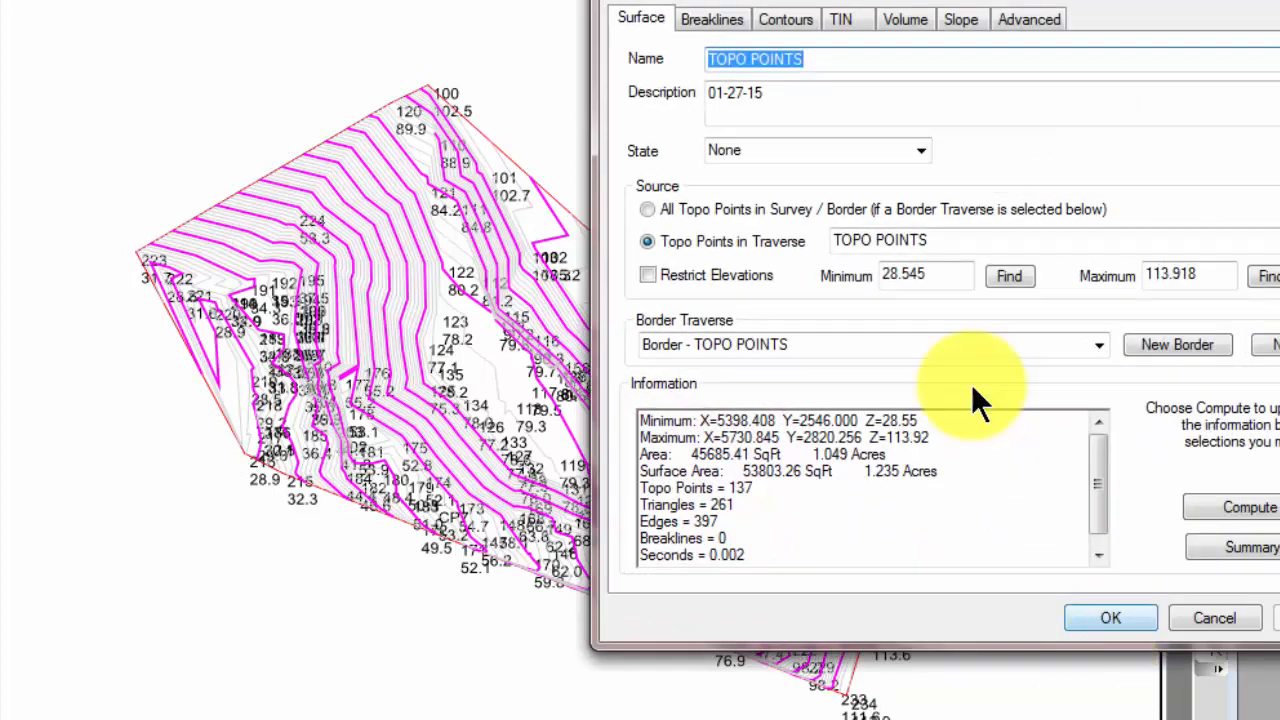
- Uncheck Draw under Minor Contours in the surface Contours settings
left_click(786, 18)
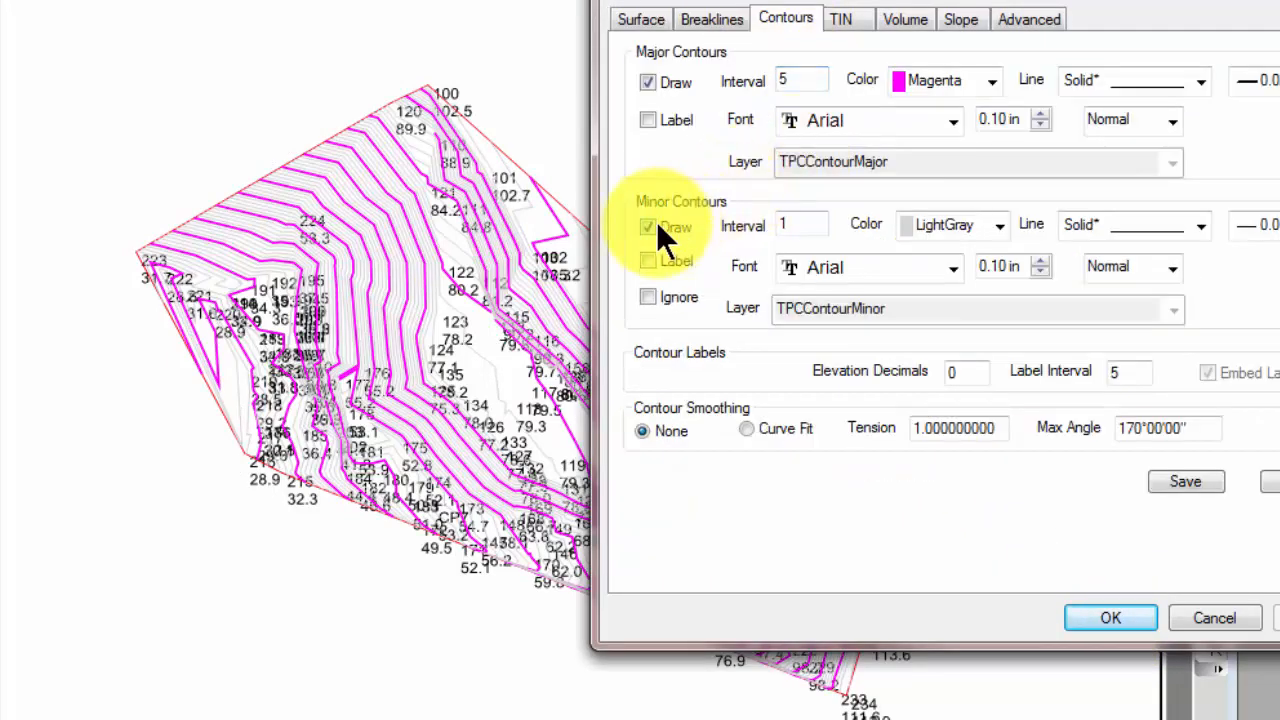
left_click(1110, 617)
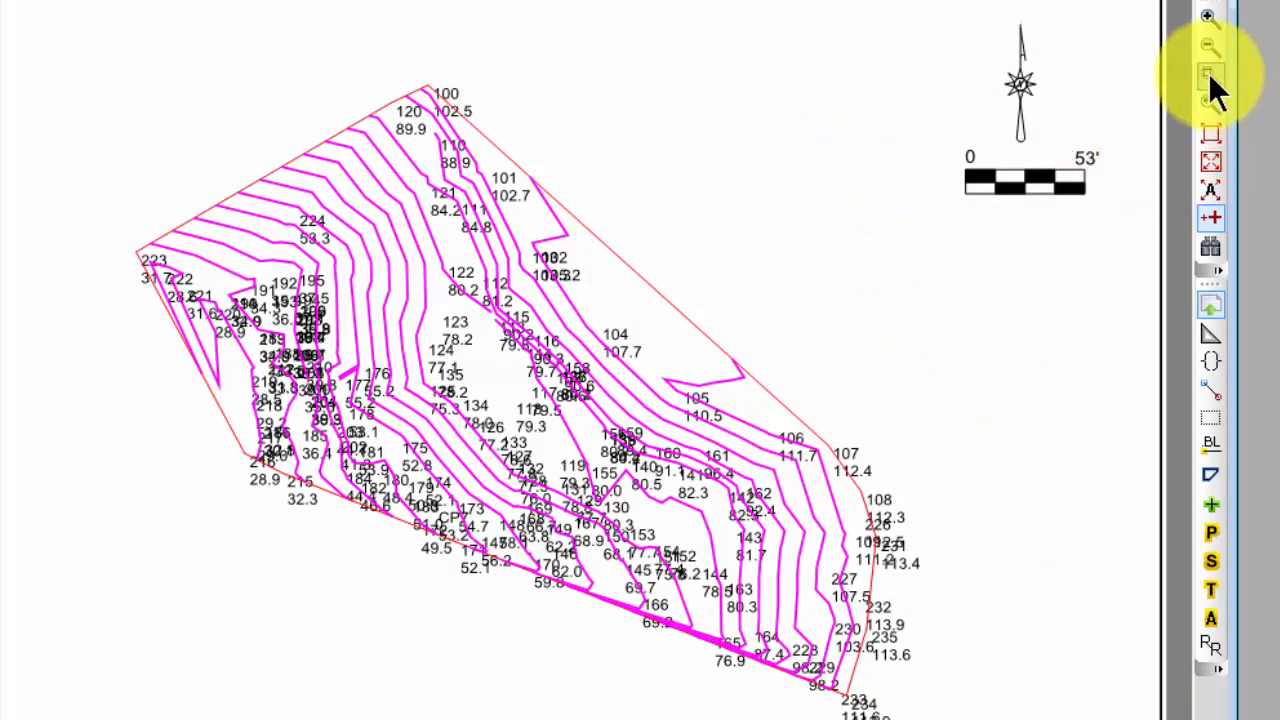
- Zoom in on the northeast border edge near points 101 and 102 for editing
left_click(1211, 77)
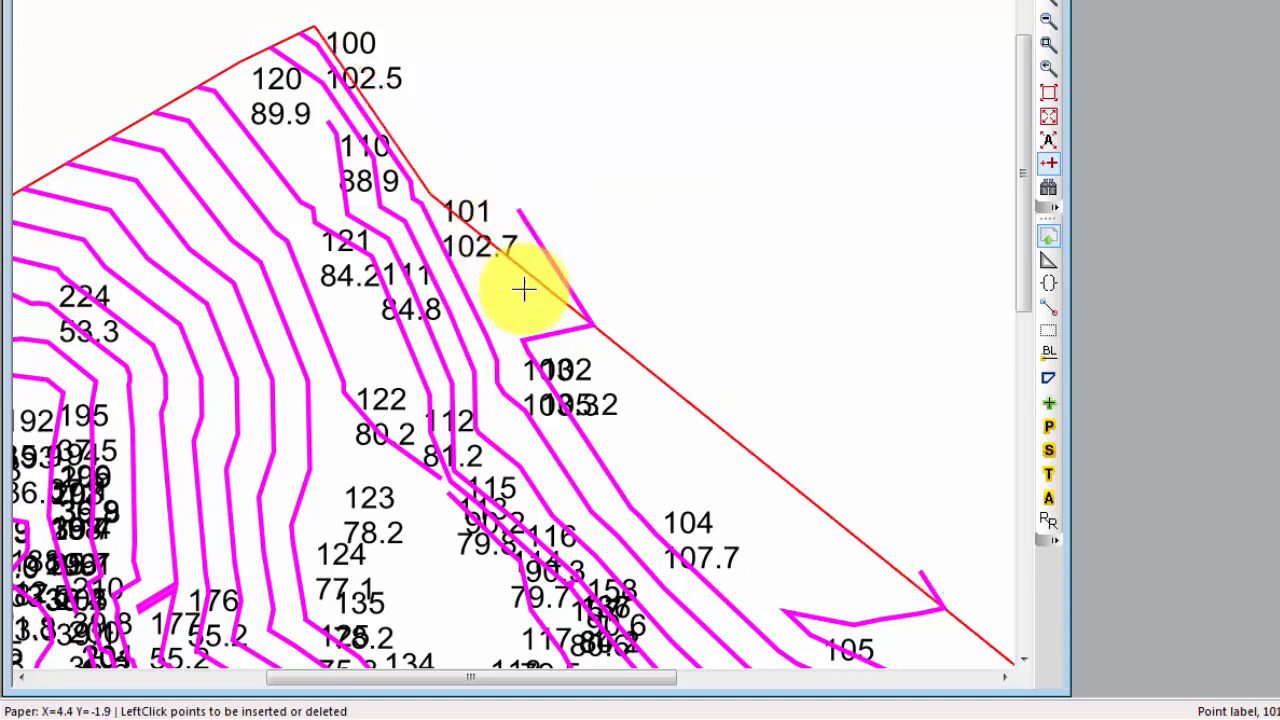
mouse_move(580, 380)
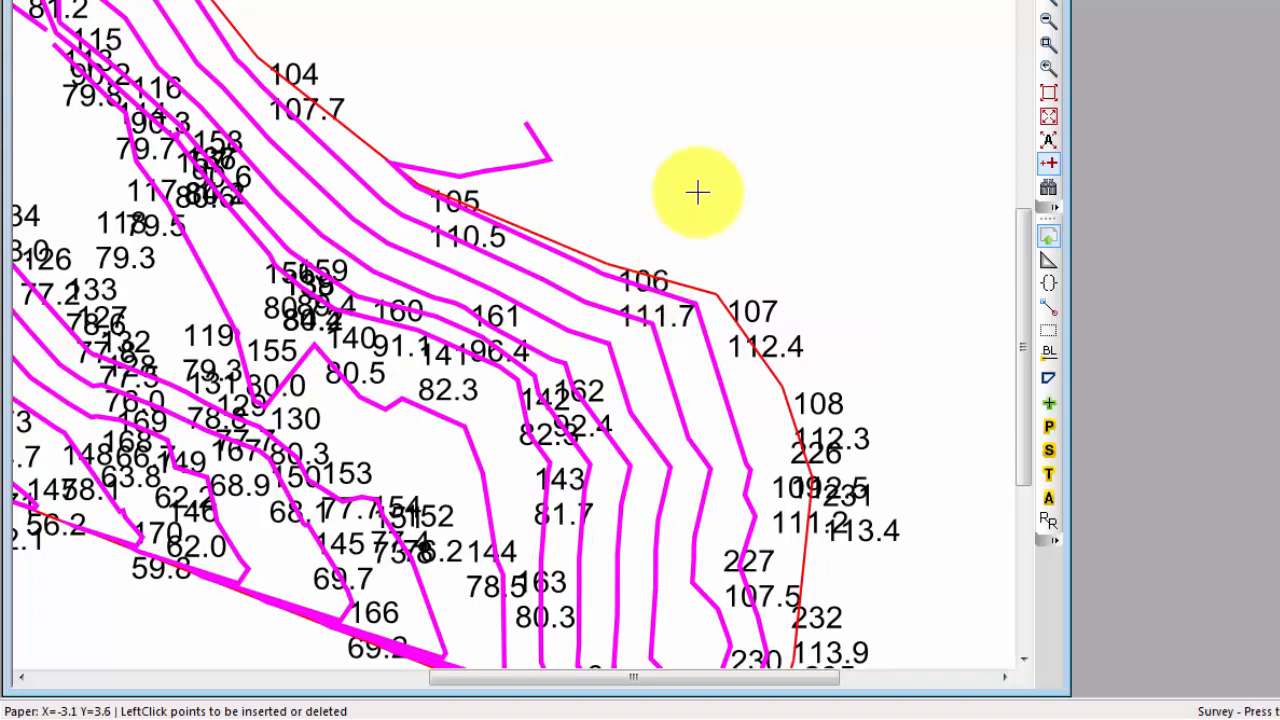
mouse_move(728, 175)
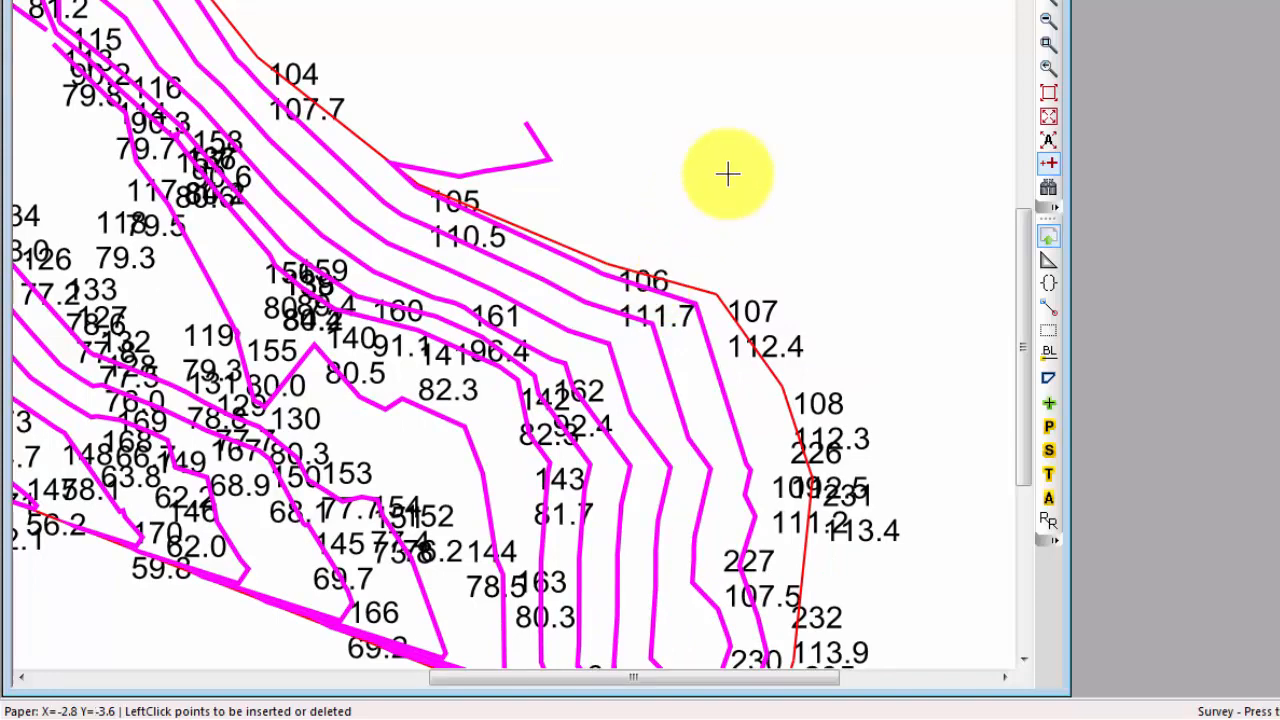
mouse_move(718, 185)
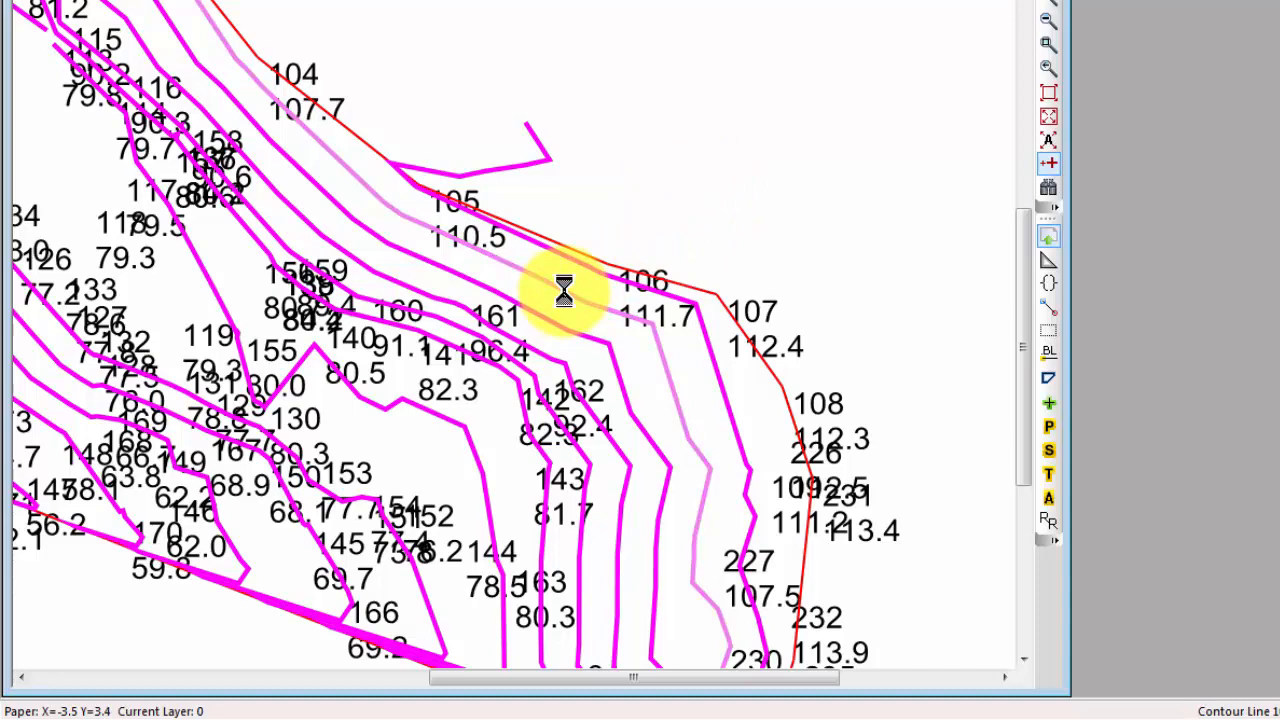
right_click(563, 290)
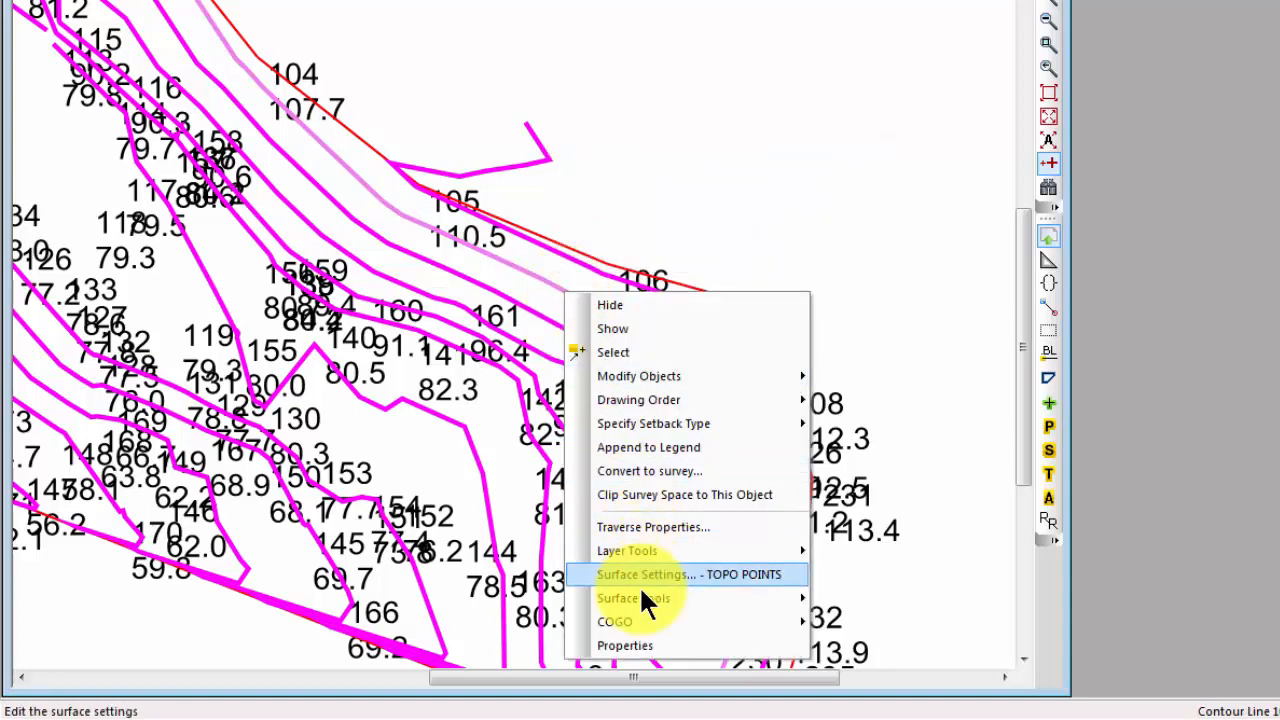
mouse_move(633, 597)
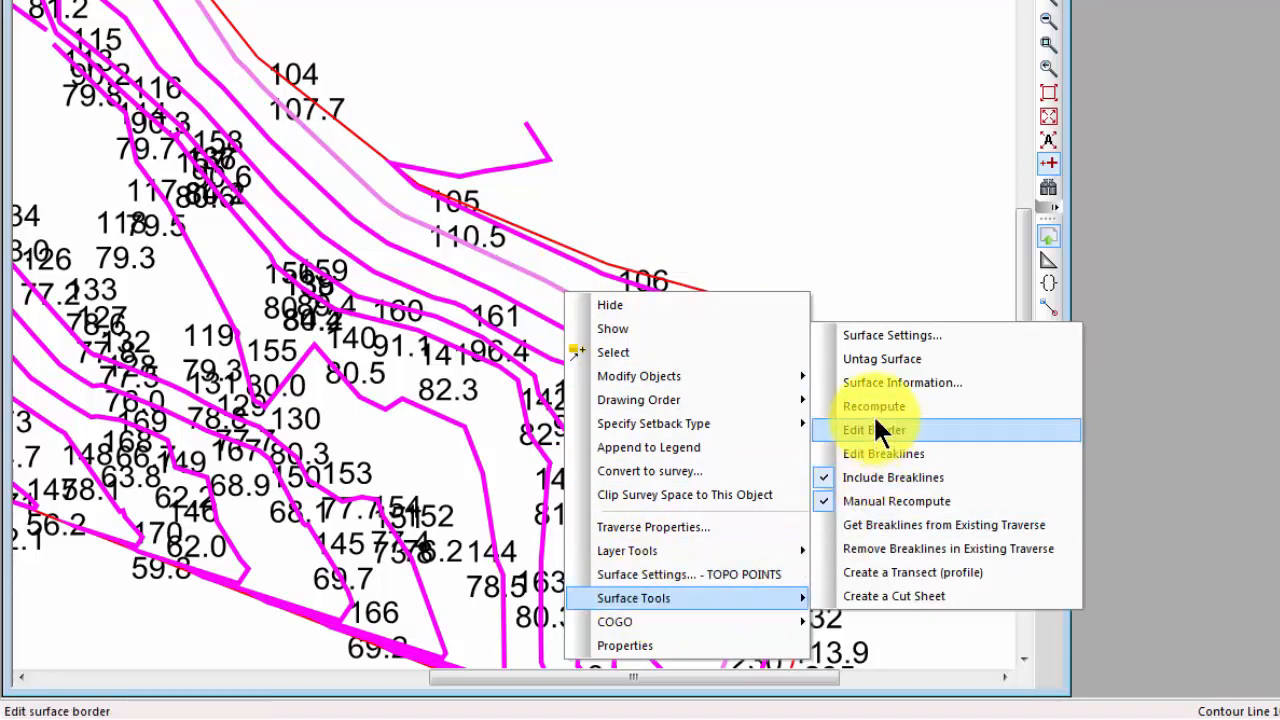
left_click(873, 429)
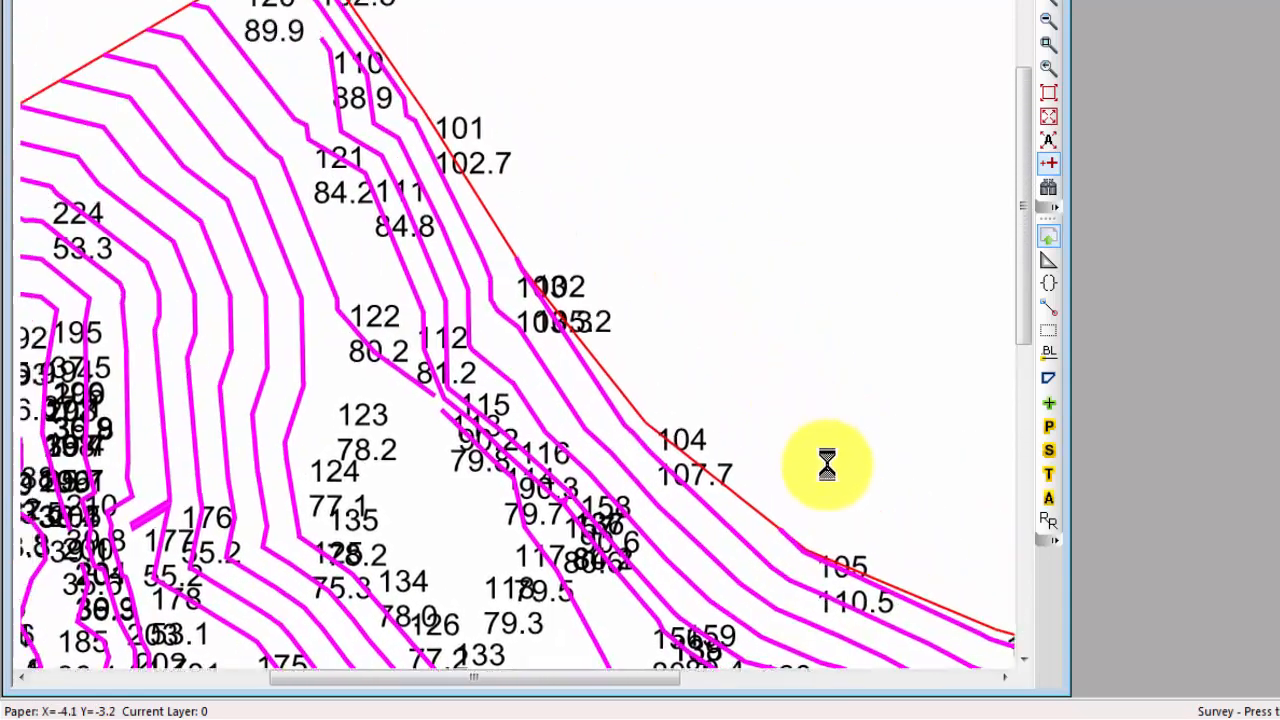
scroll("down", 3)
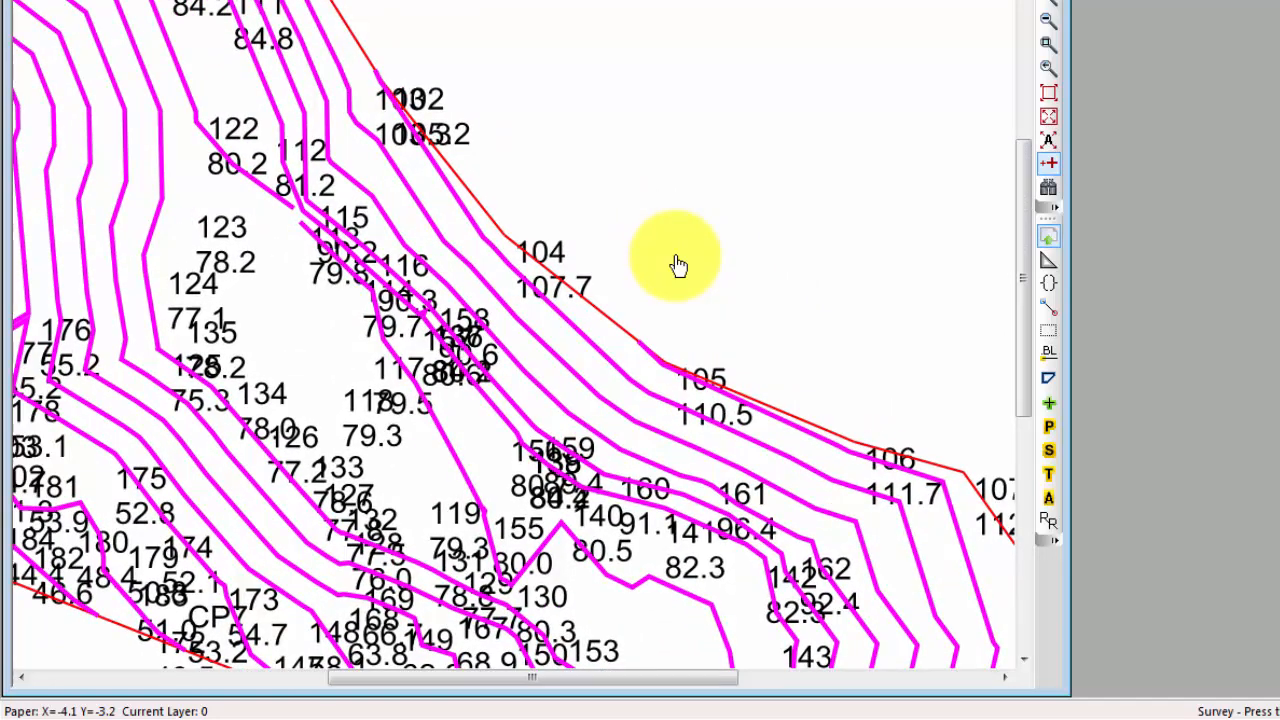
mouse_move(665, 230)
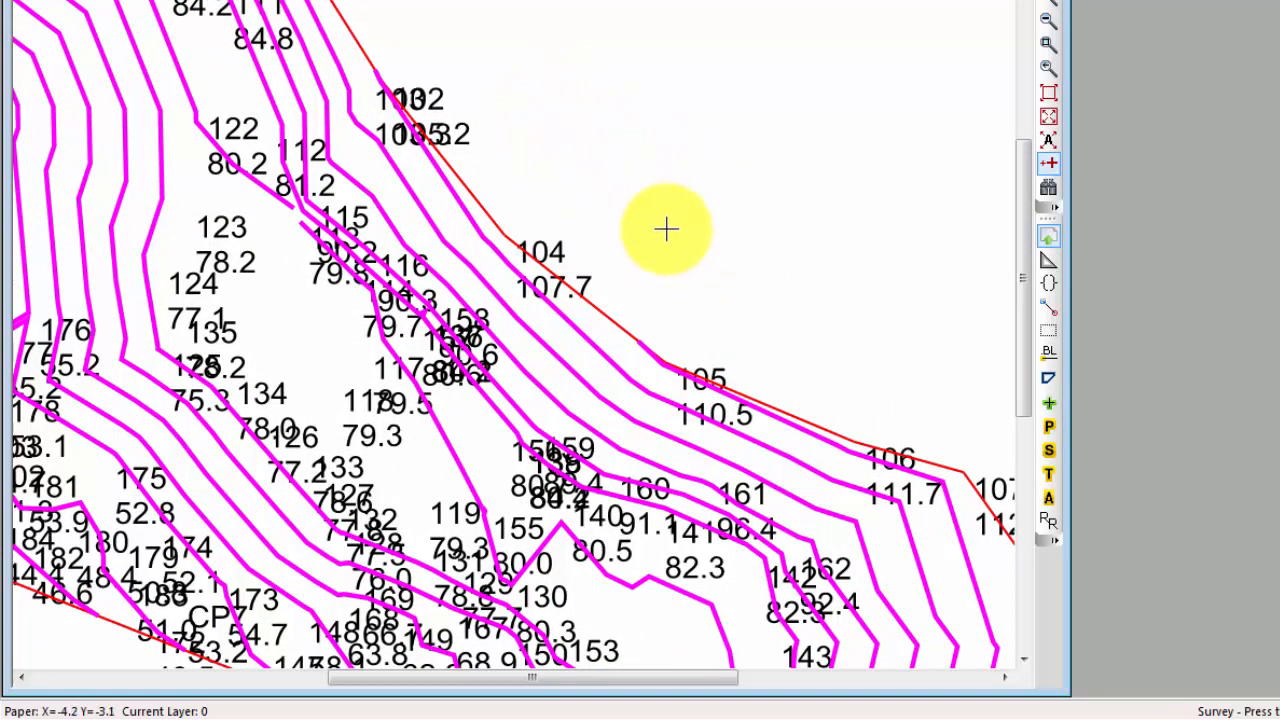
mouse_move(657, 222)
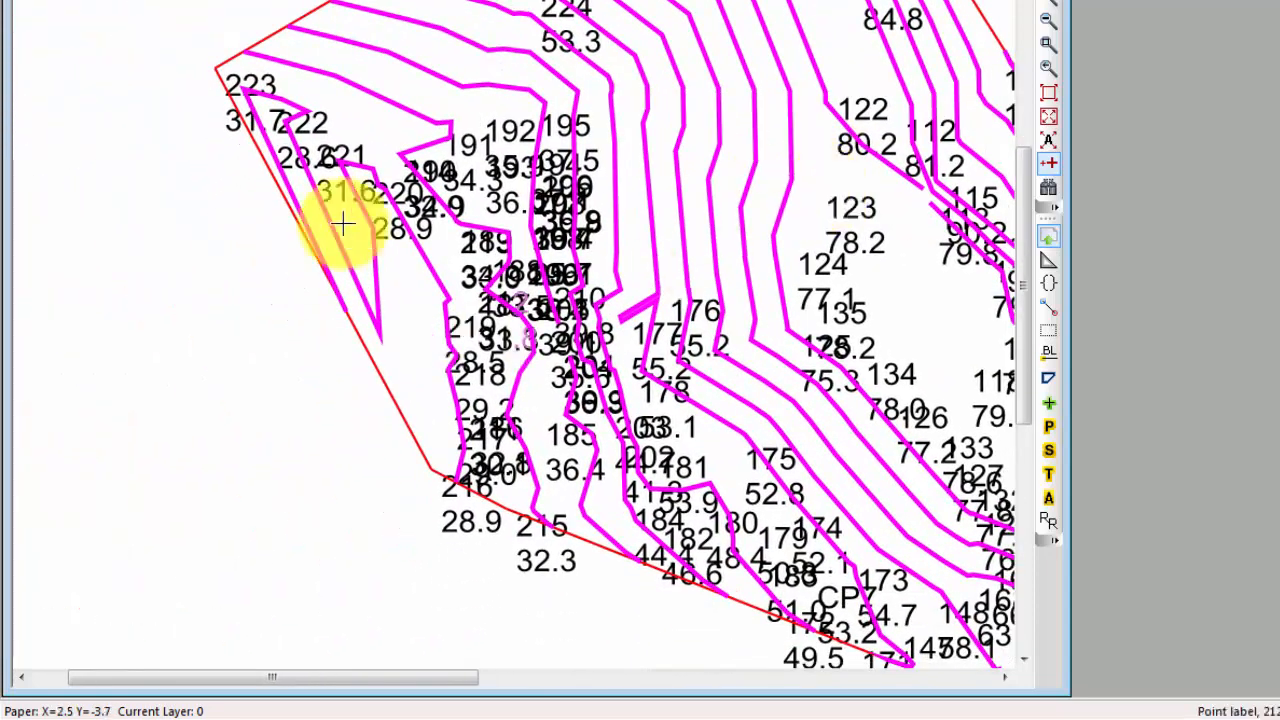
mouse_move(330, 205)
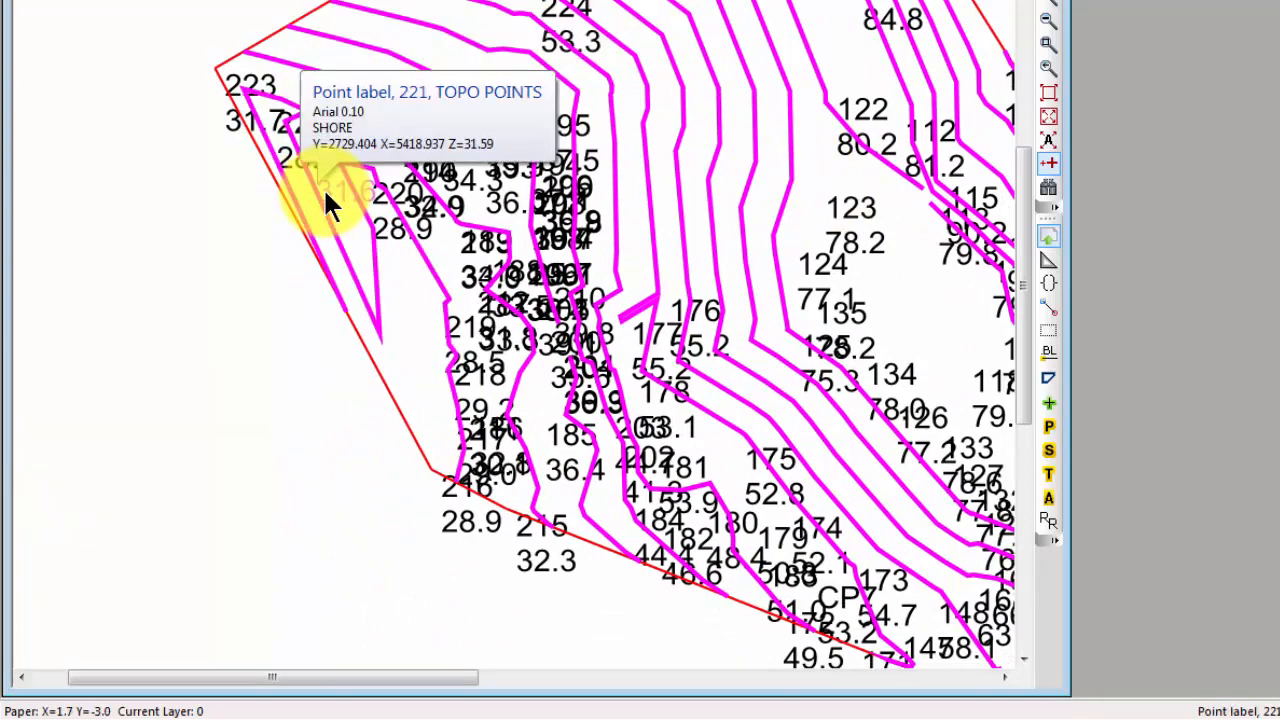
- Toggle Zoom points off so point labels display at plotted size
left_click(1048, 164)
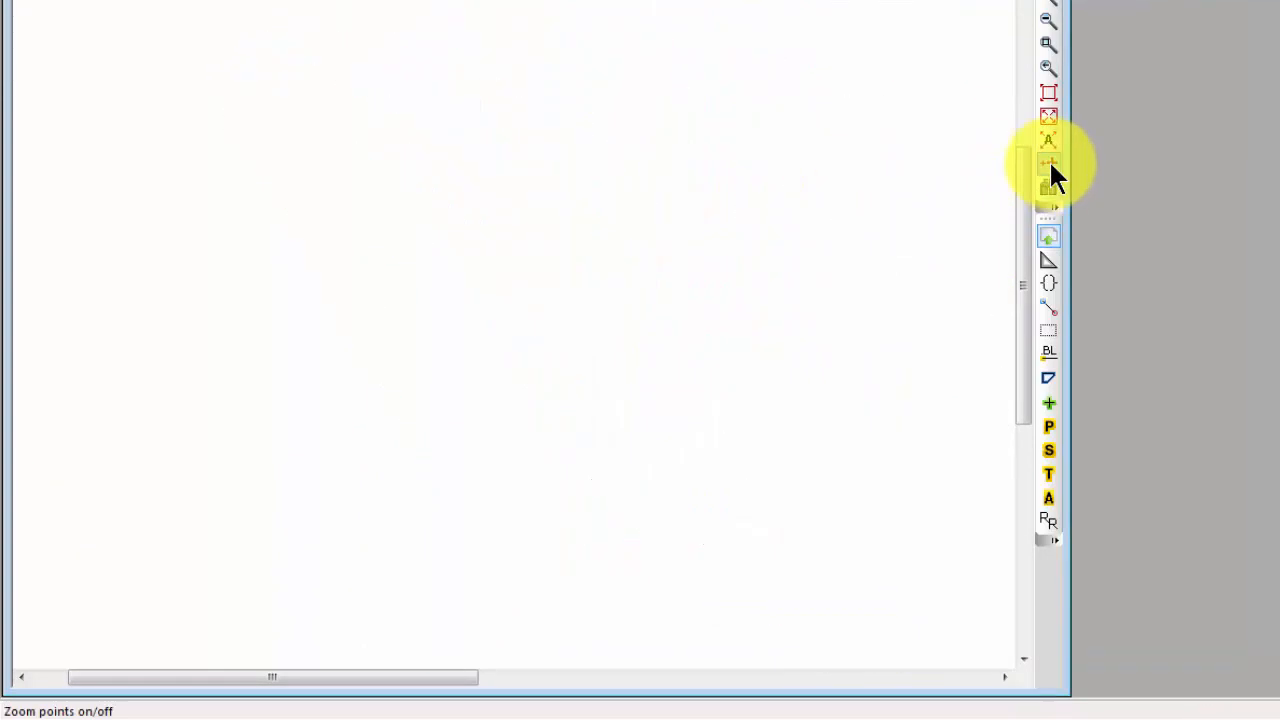
left_click(1048, 175)
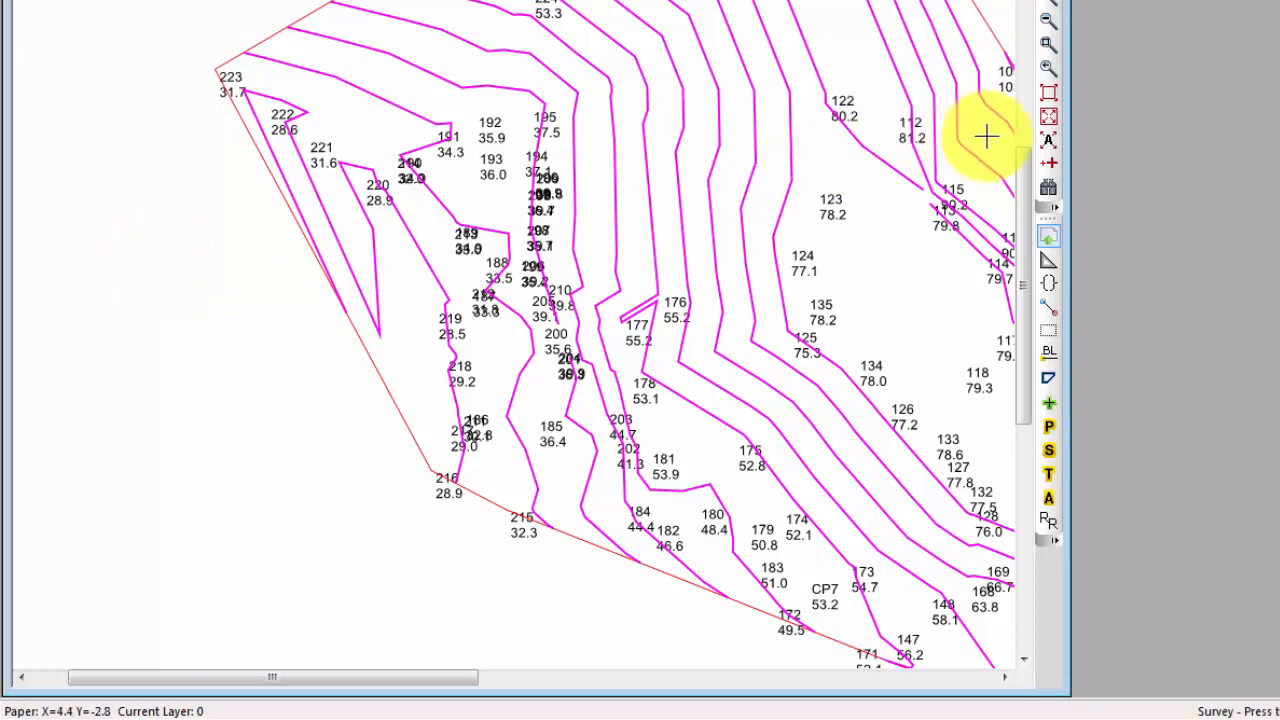
mouse_move(335, 383)
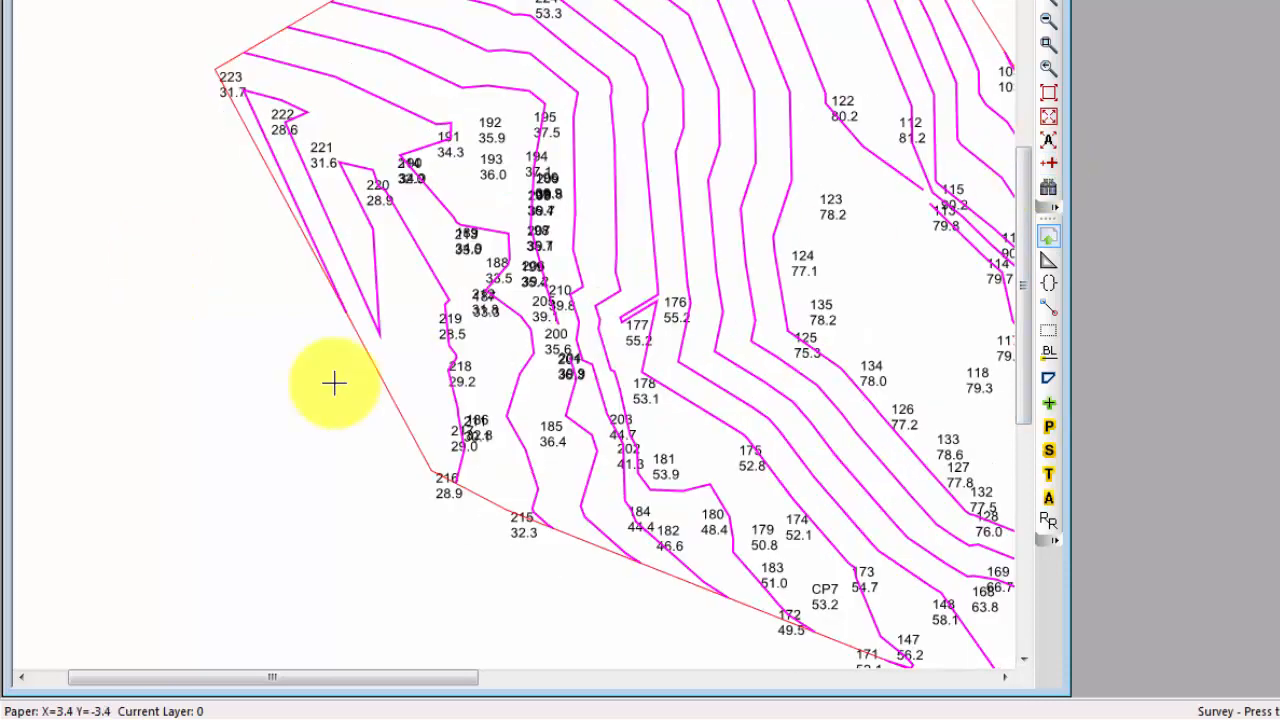
mouse_move(295, 280)
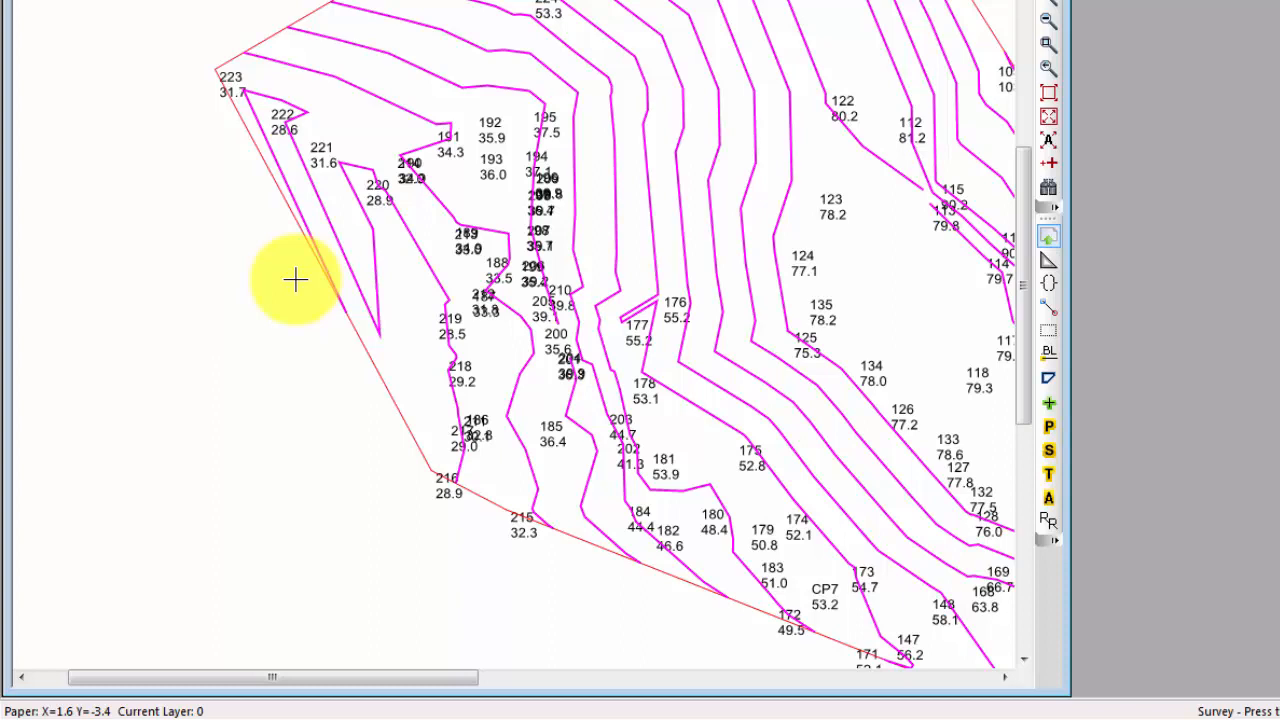
mouse_move(310, 85)
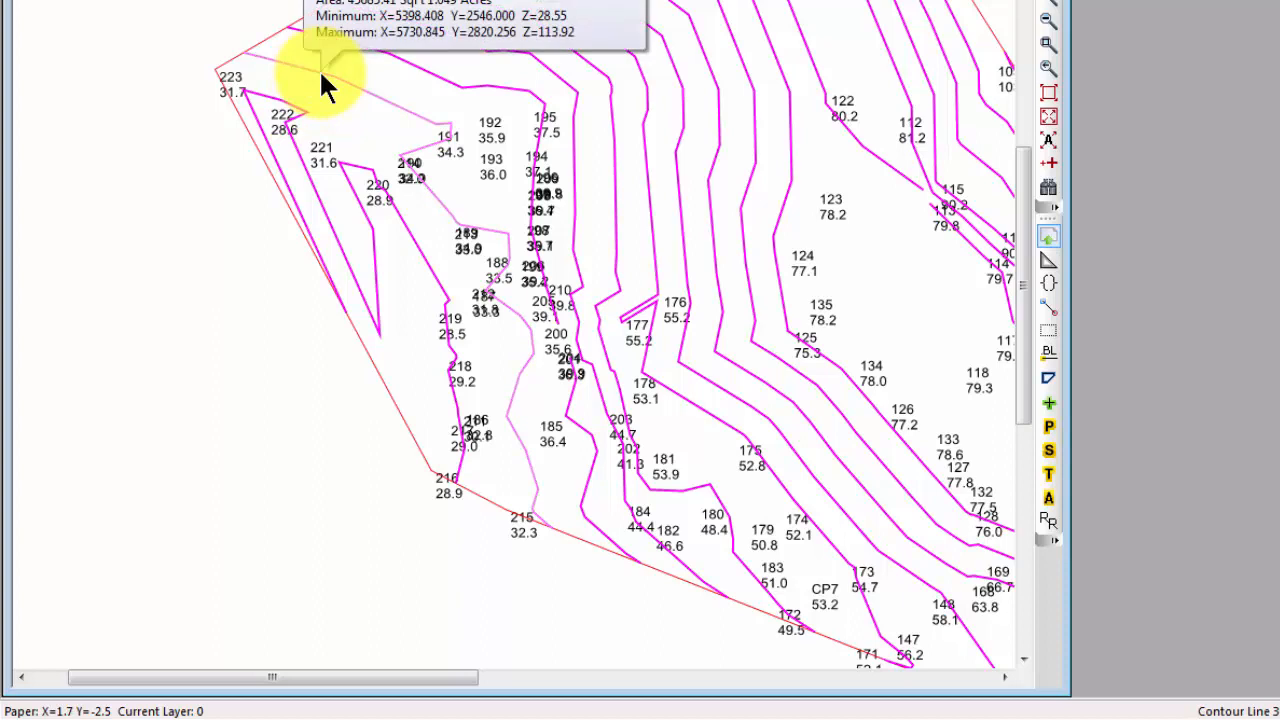
- Right-click a contour to reach Surface Tools > Edit Border for the west edge
right_click(330, 90)
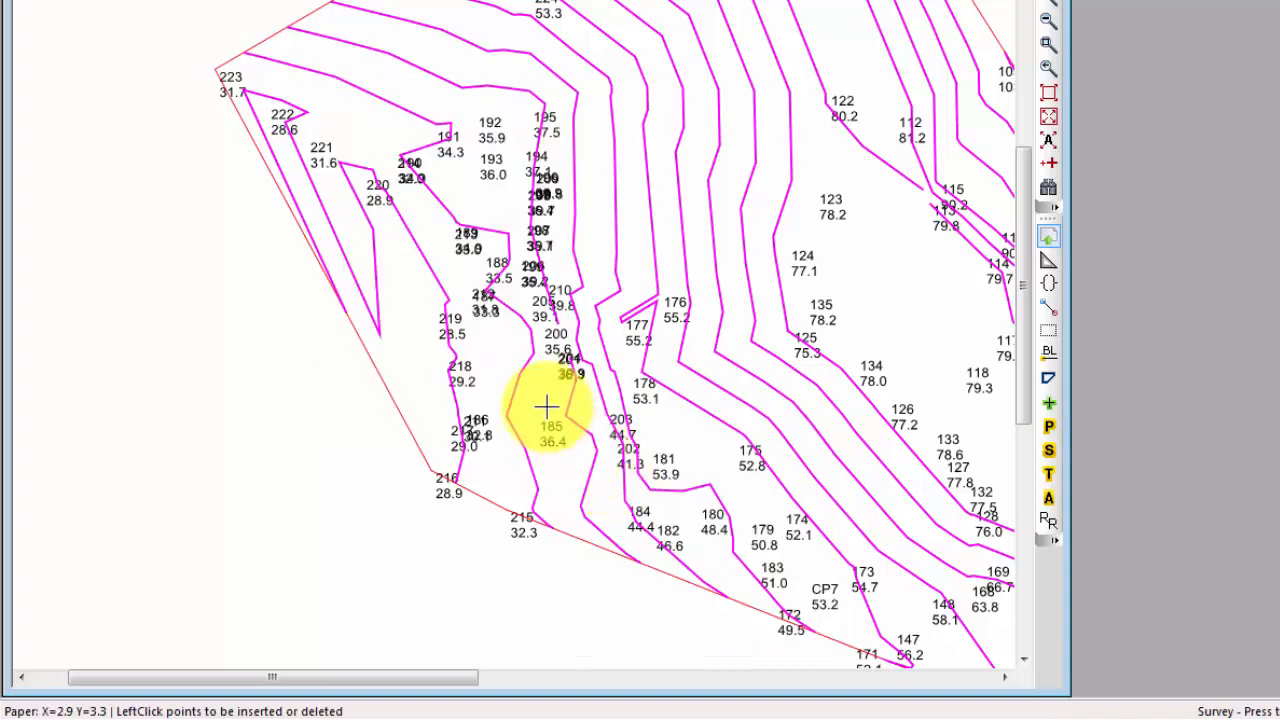
mouse_move(290, 130)
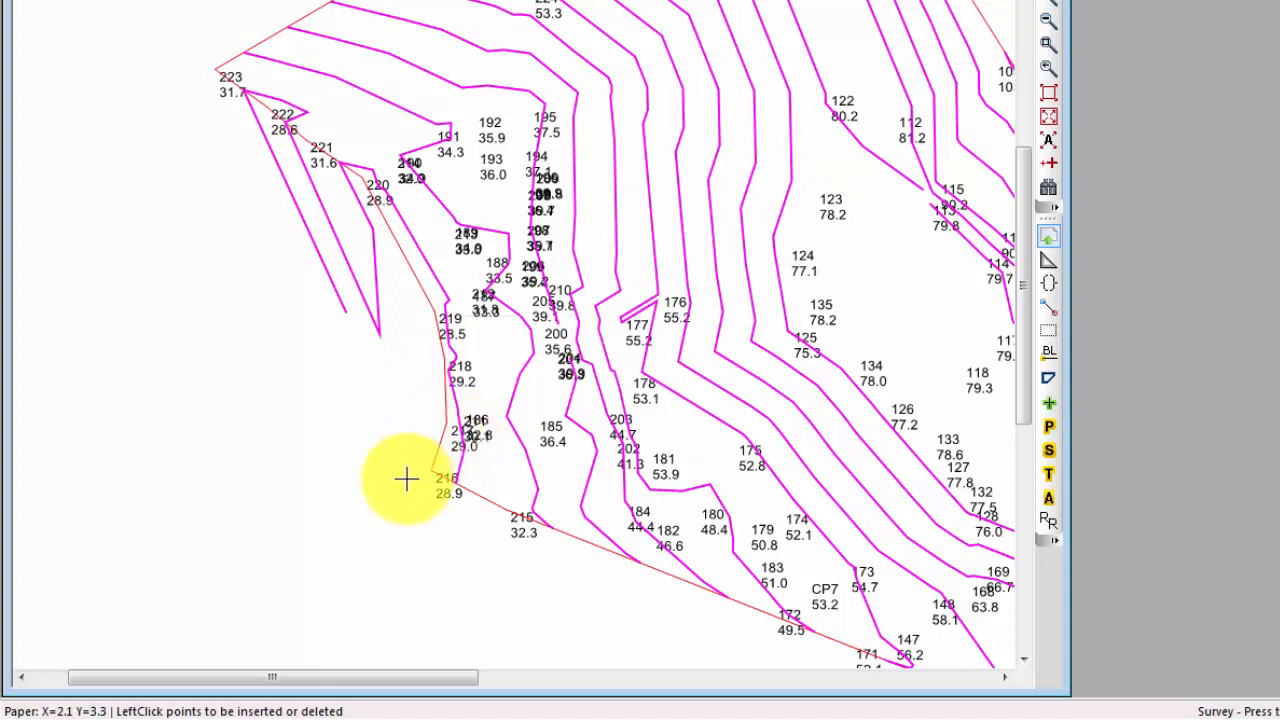
mouse_move(265, 425)
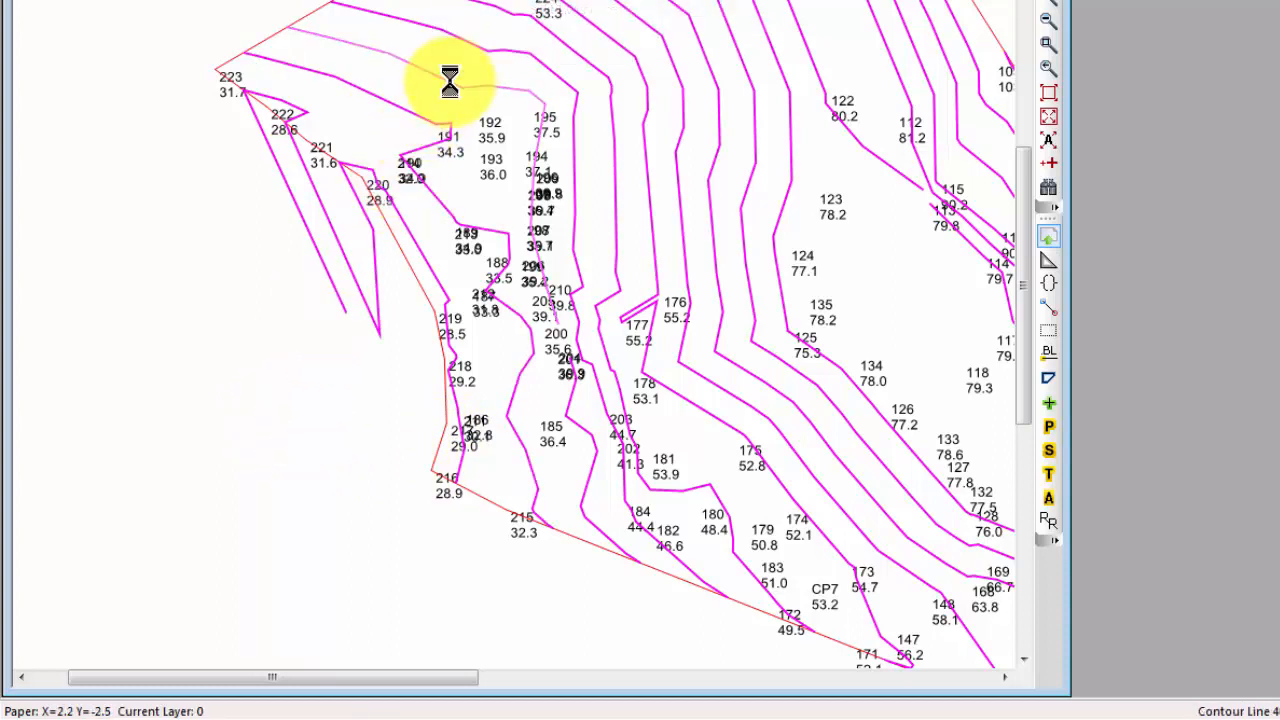
- Right-click a contour to open surface options for redrawing contours inside the new border
right_click(449, 83)
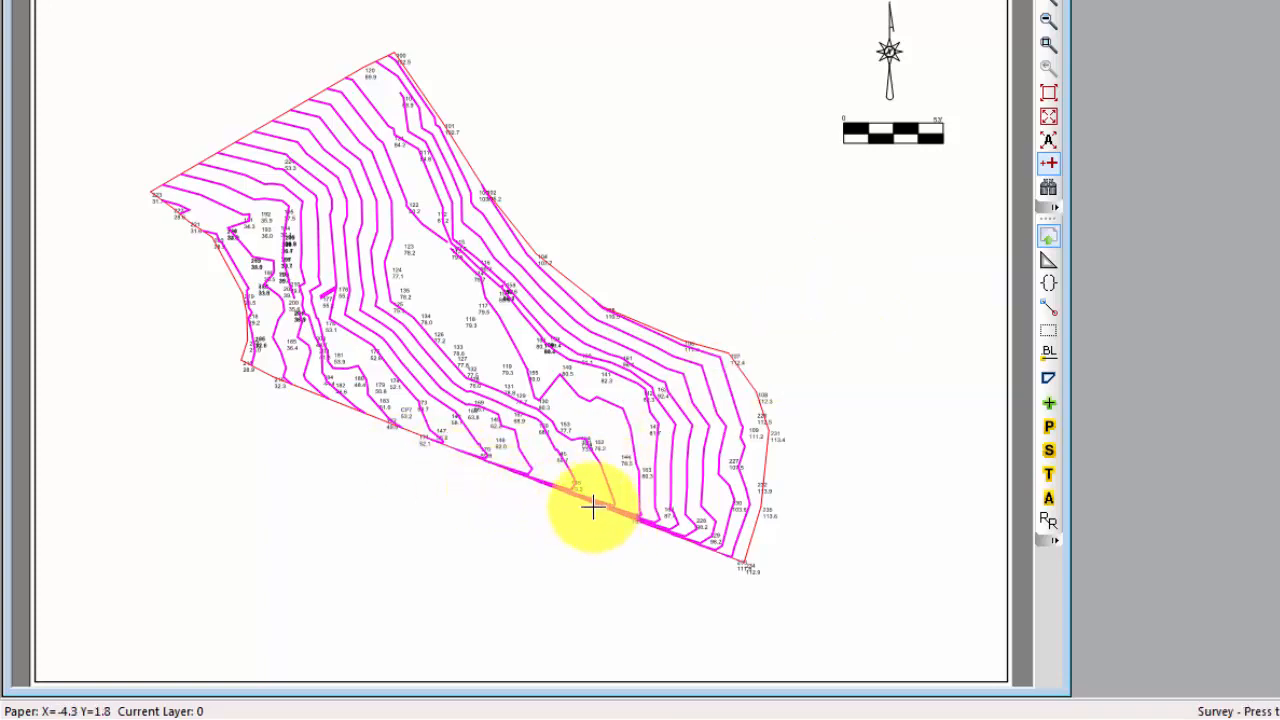
mouse_move(620, 385)
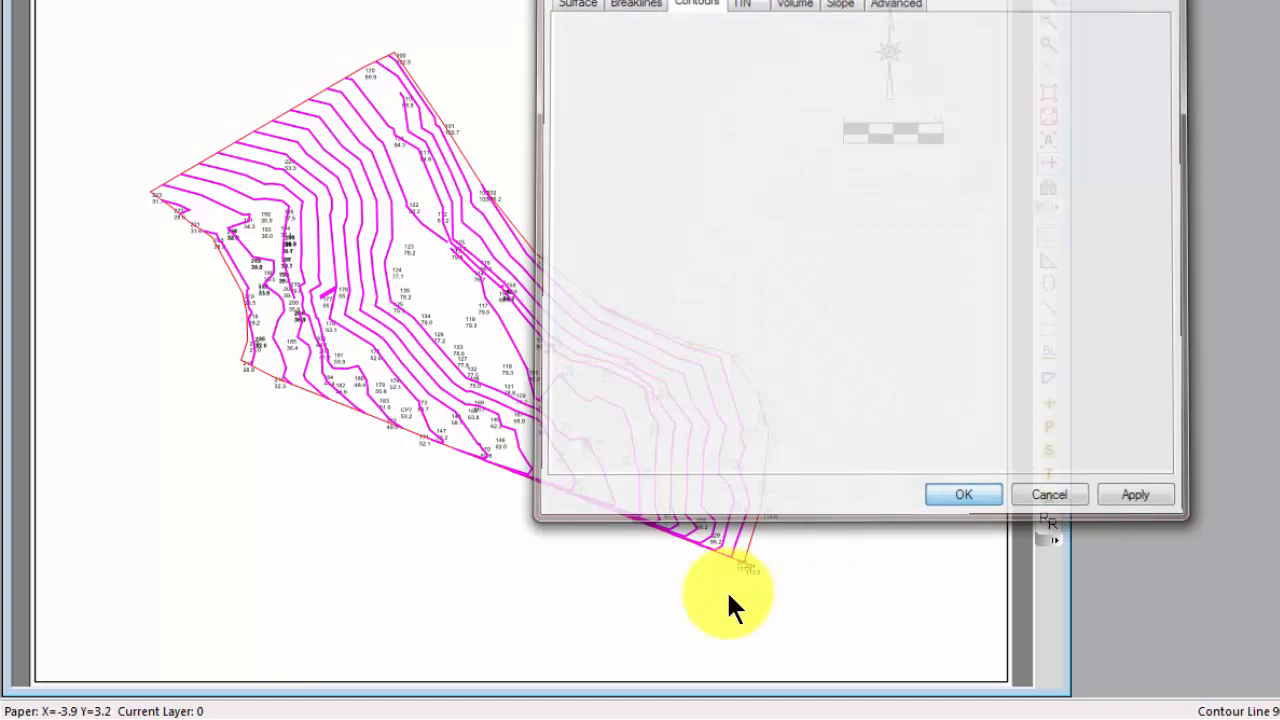
- Turn off Draw for Minor Contours, leaving only magenta major contours
left_click(962, 494)
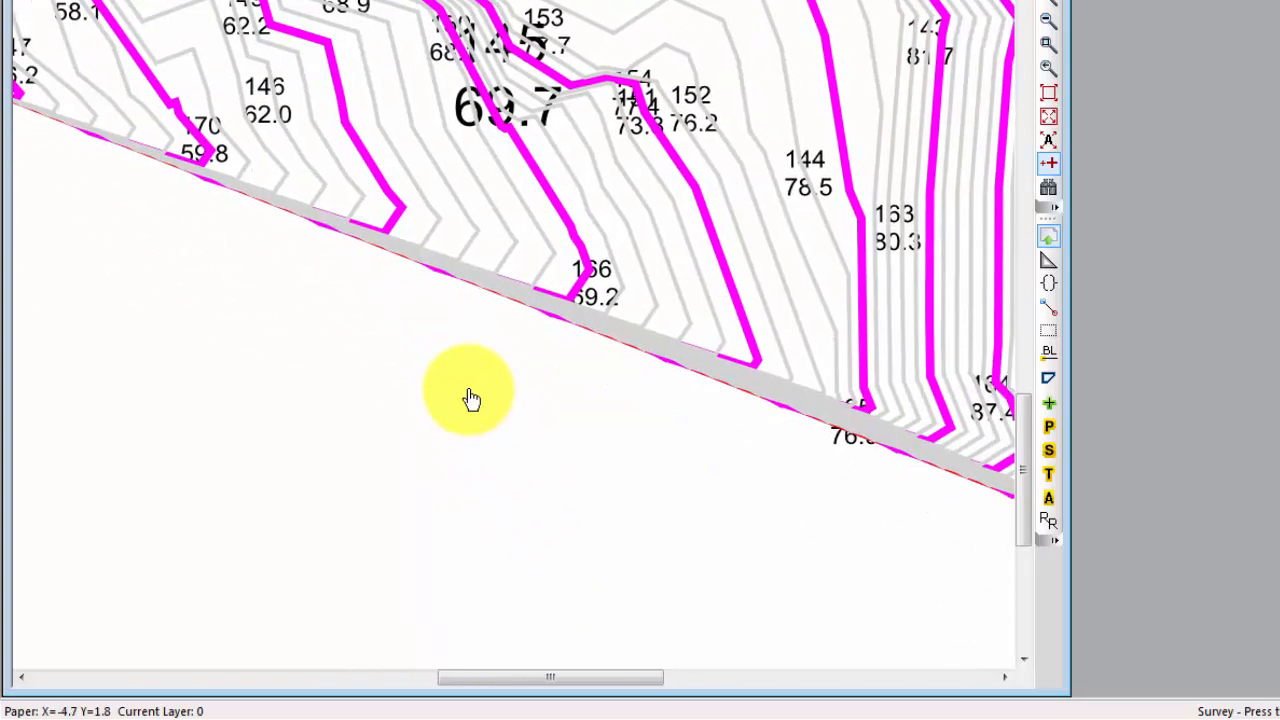
mouse_move(690, 340)
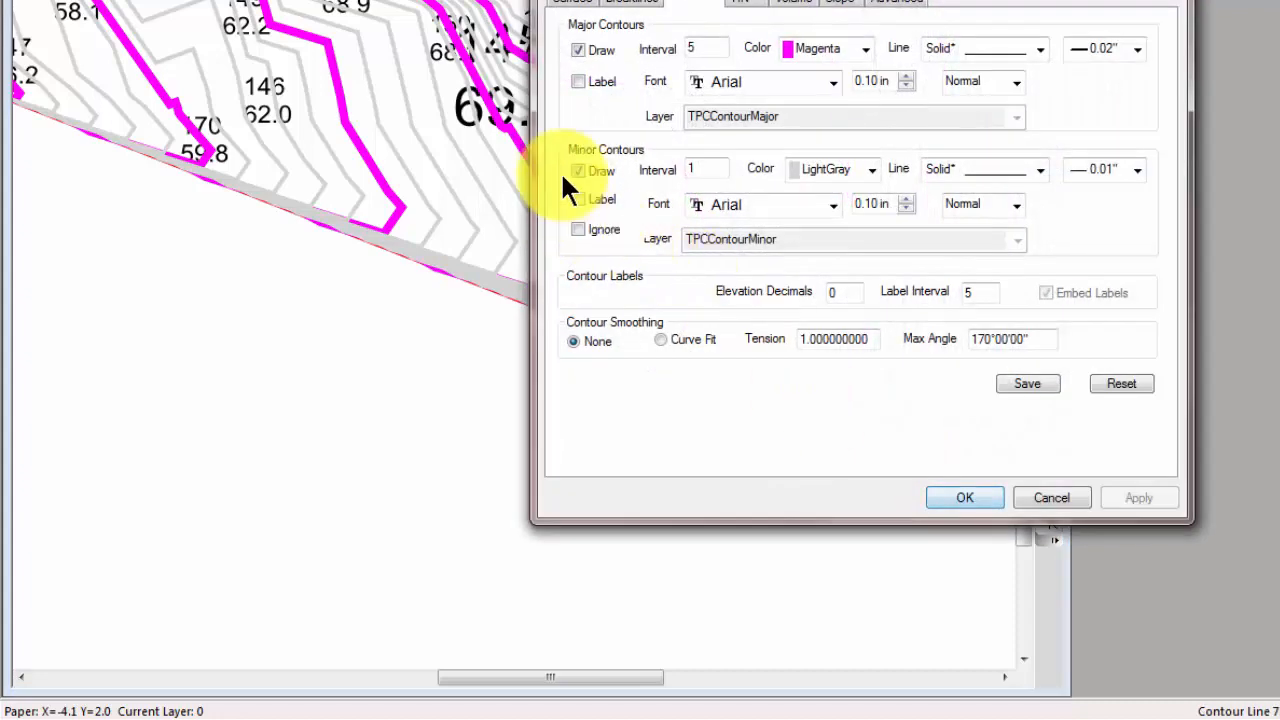
left_click(964, 497)
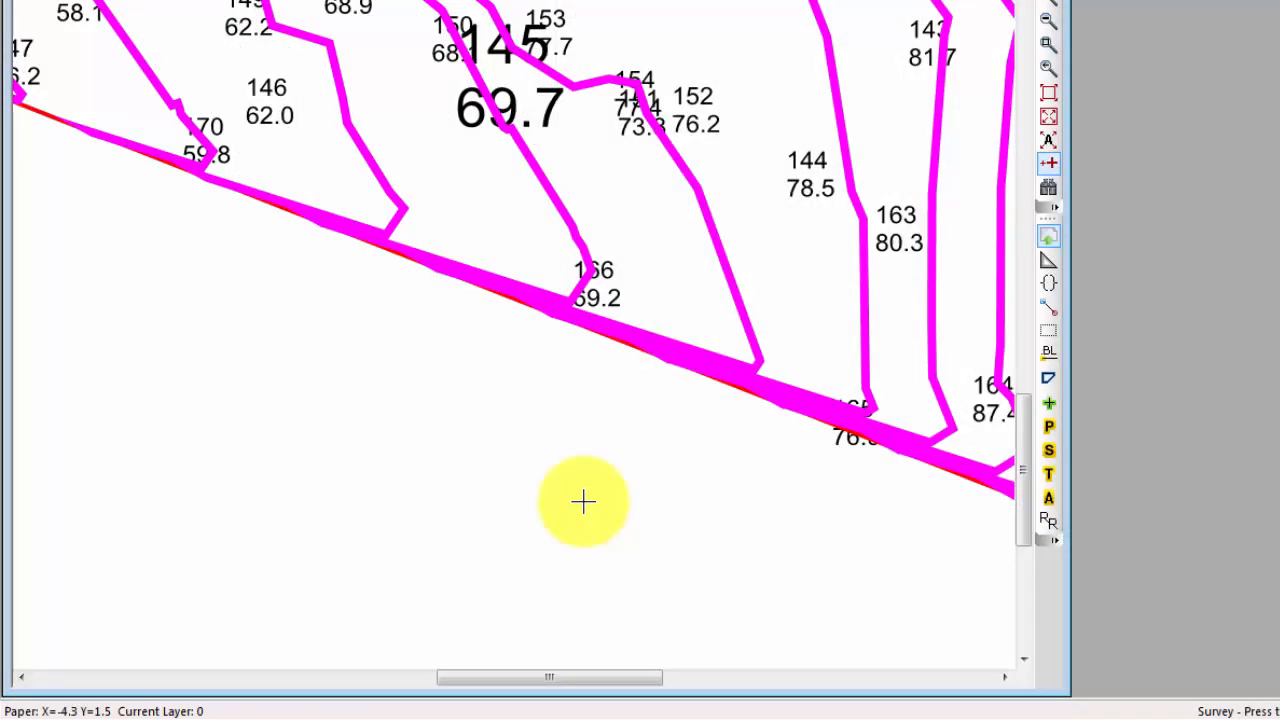
mouse_move(326, 395)
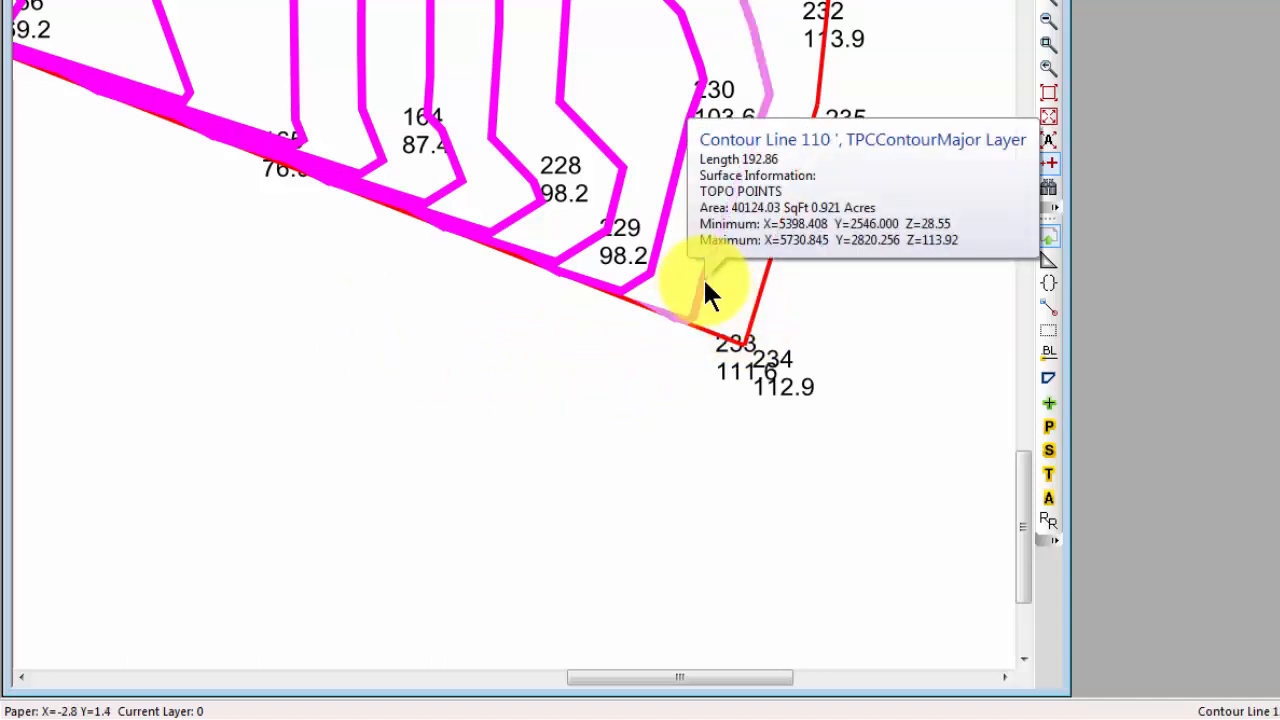
- Open the context menu for a border contour to switch contours to thin lines
right_click(710, 290)
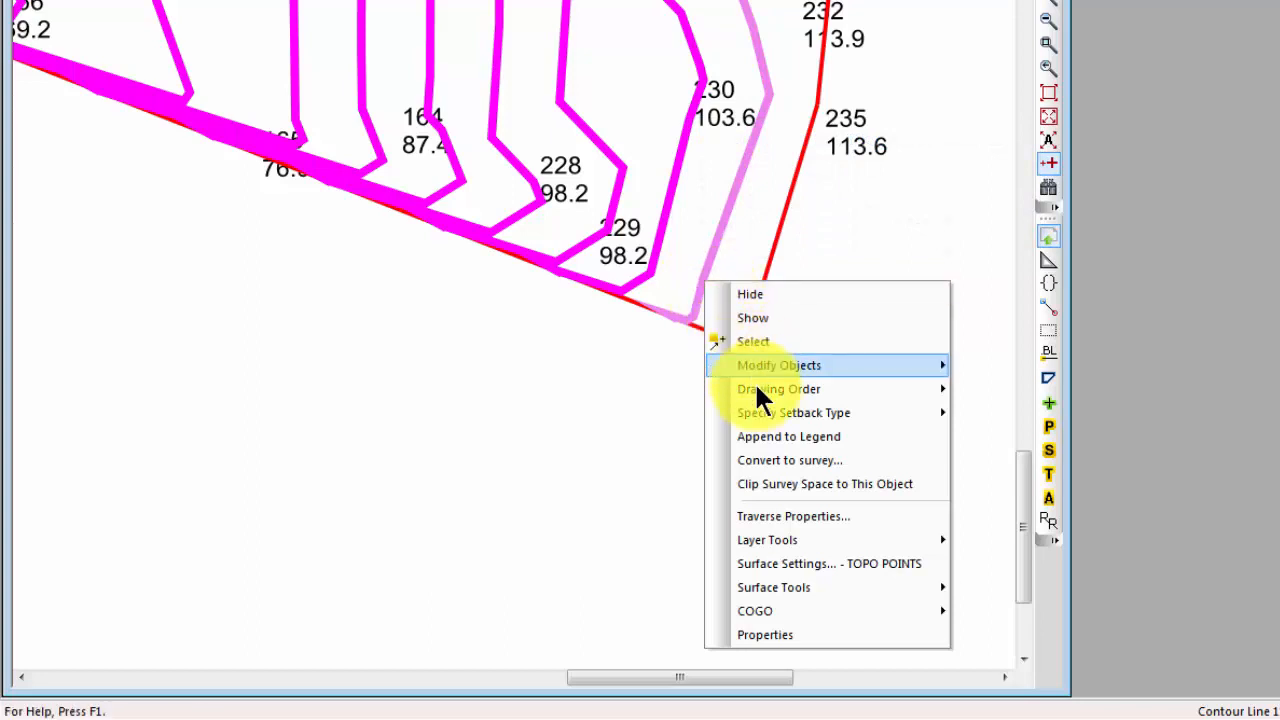
mouse_move(829, 563)
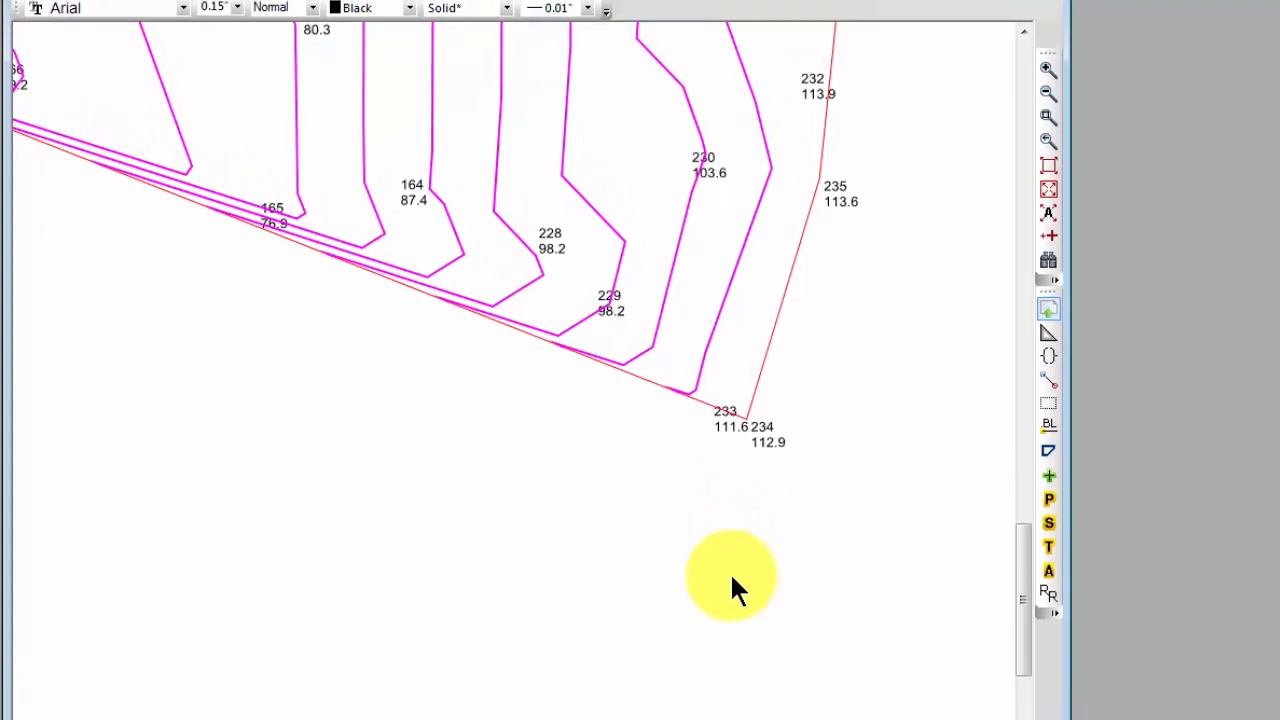
mouse_move(280, 215)
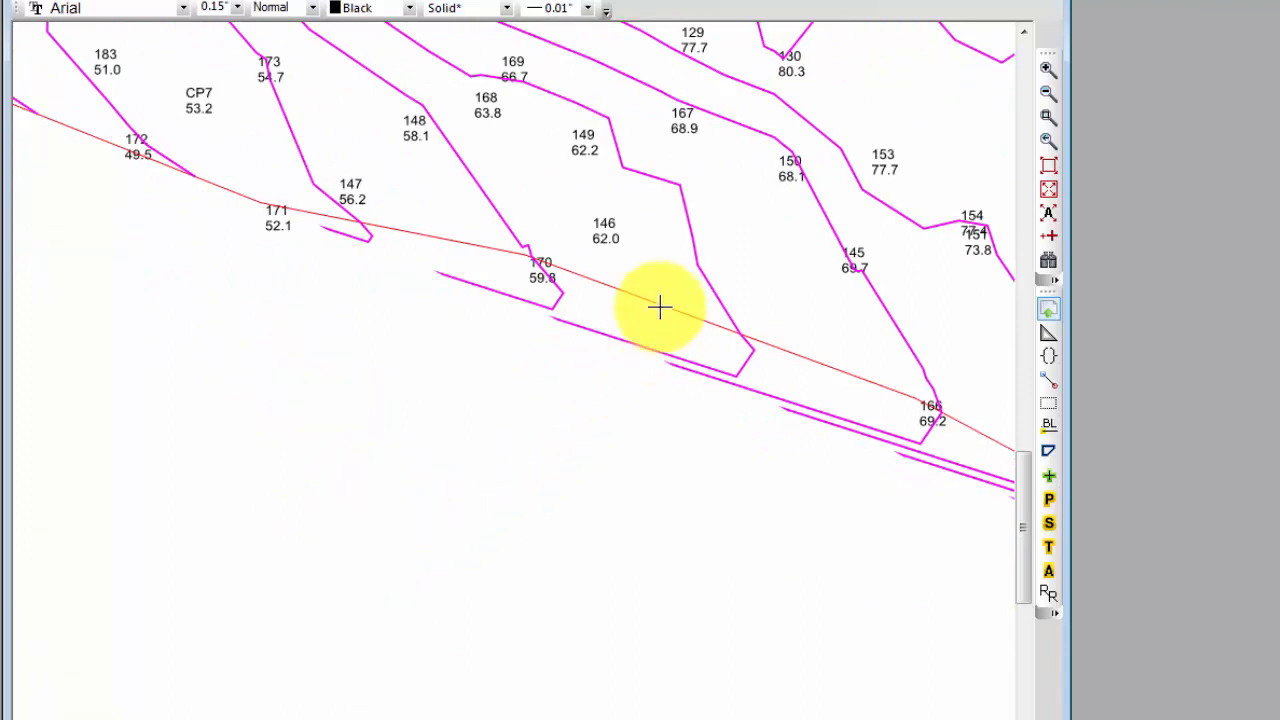
- Open Contour Line 65's context menu to reach the surface border and breakline tools
right_click(660, 307)
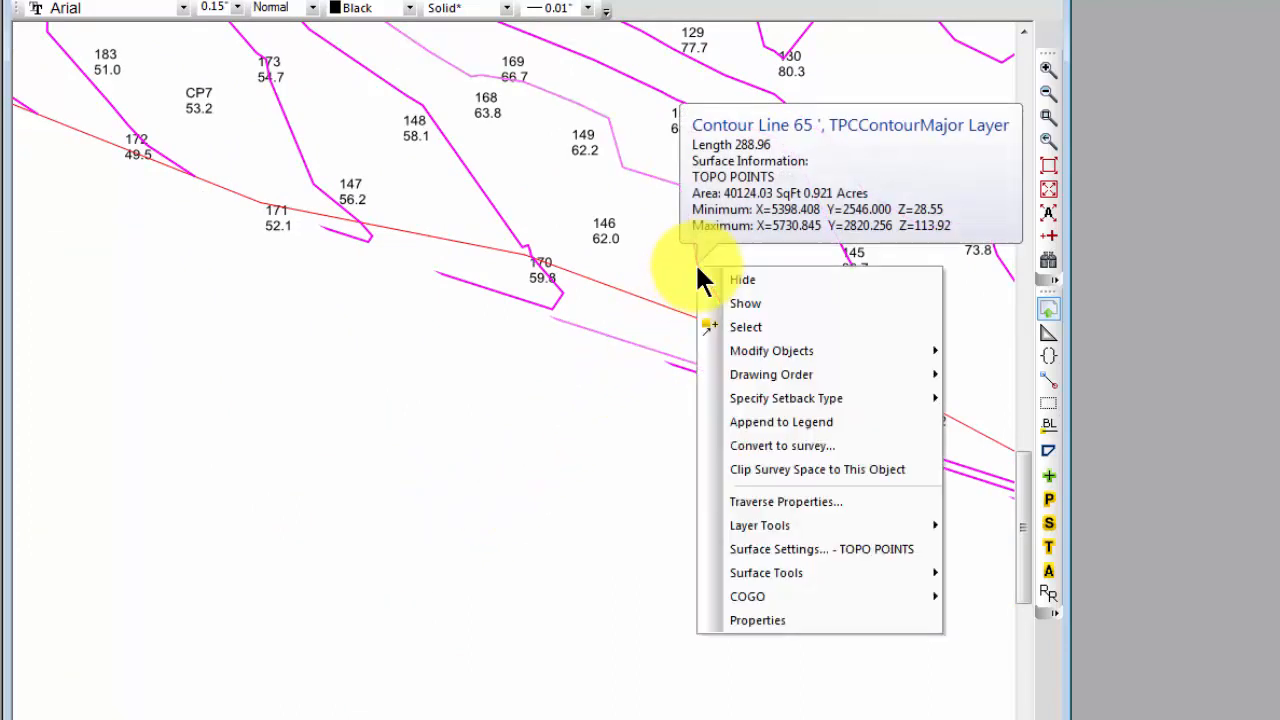
mouse_move(760, 525)
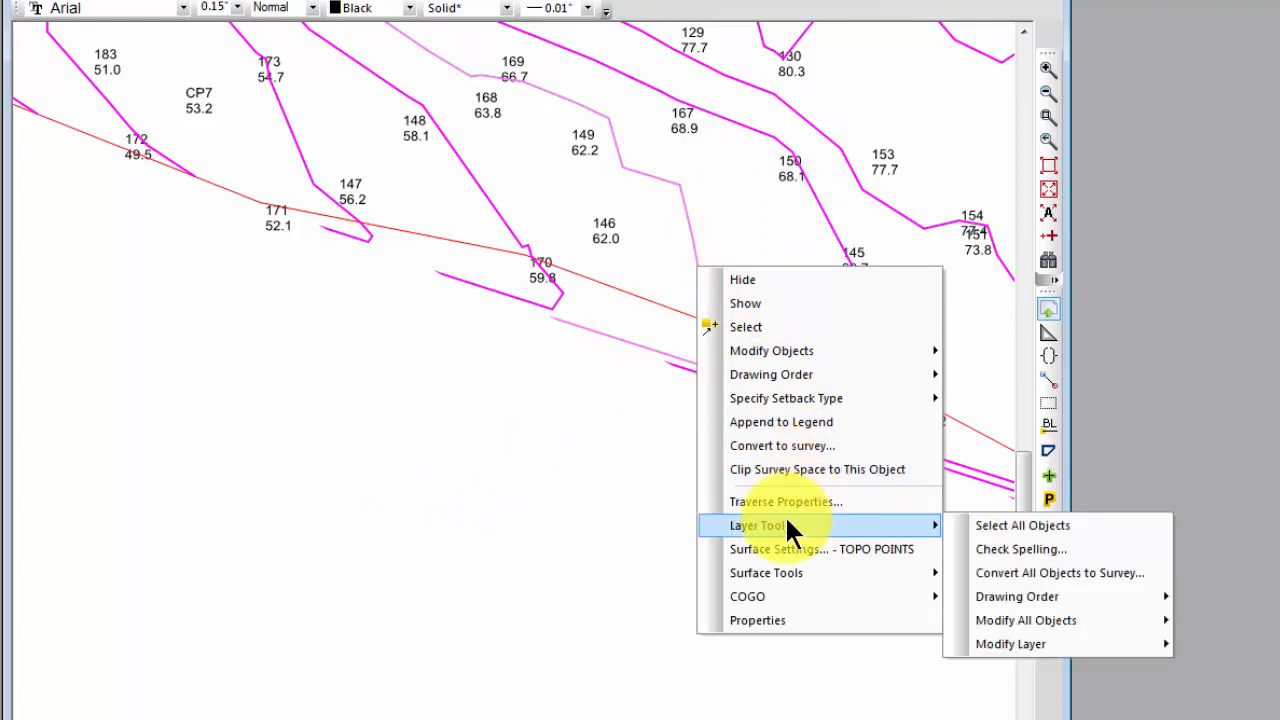
mouse_move(766, 572)
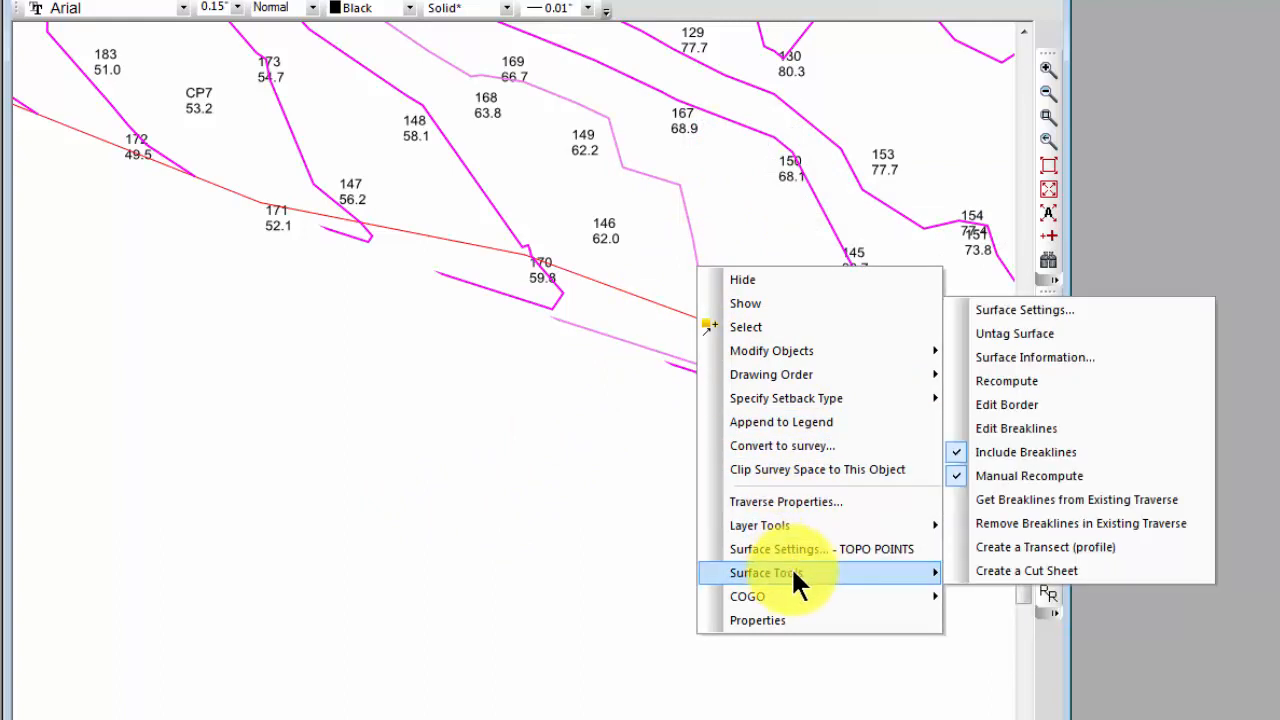